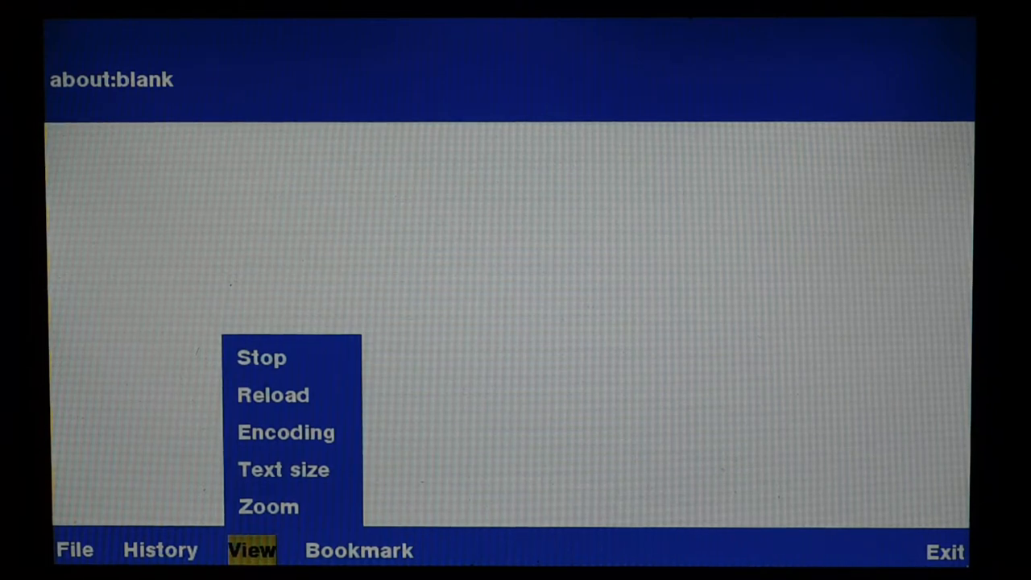
Browse the Bookmark menu, then the File menu's page-opening and tab actions
{"action": "left_click", "coordinate": [364, 551]}
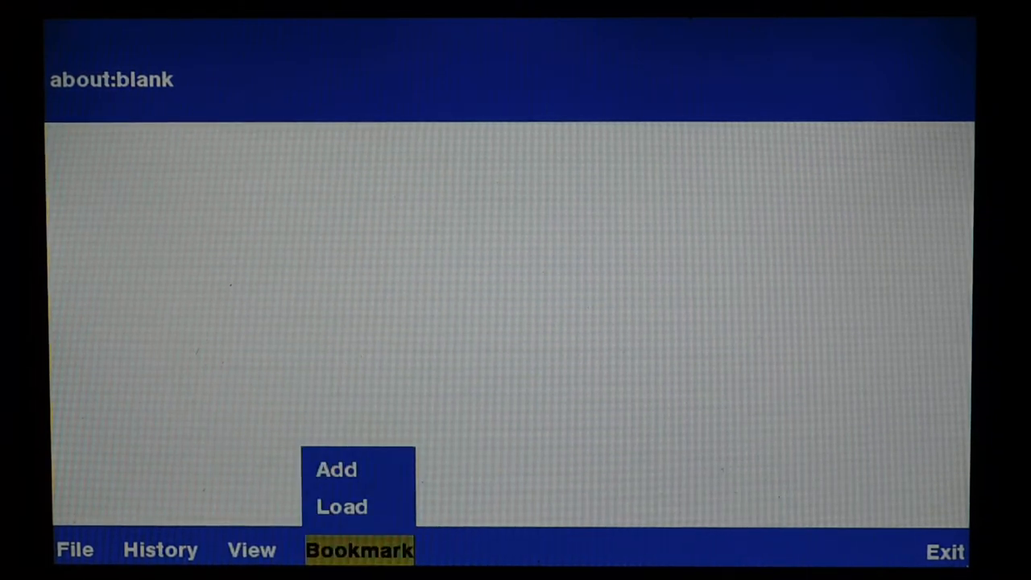
{"action": "left_click", "coordinate": [75, 549]}
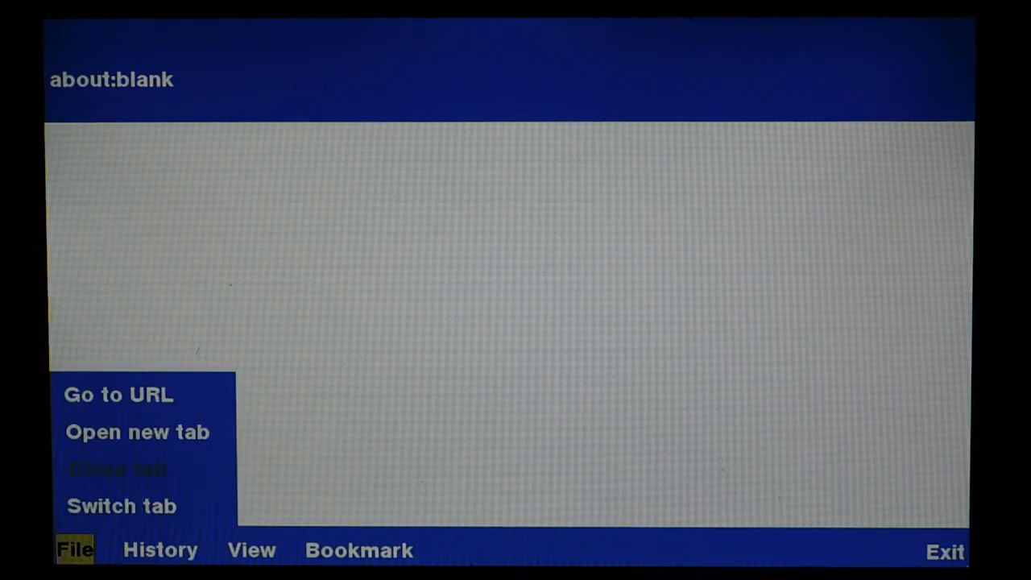
{"action": "mouse_move", "coordinate": [139, 431]}
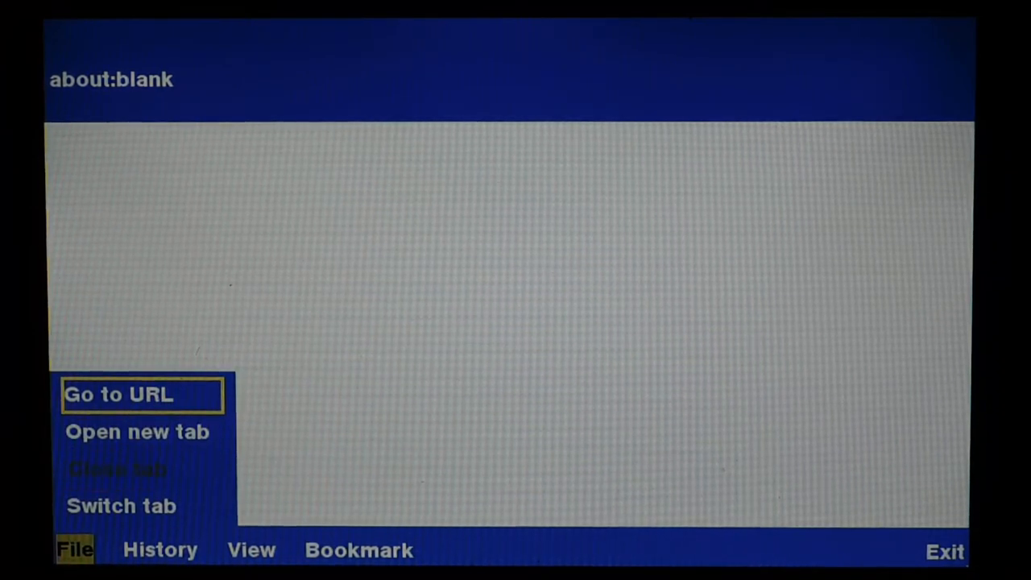
{"action": "left_click", "coordinate": [132, 396]}
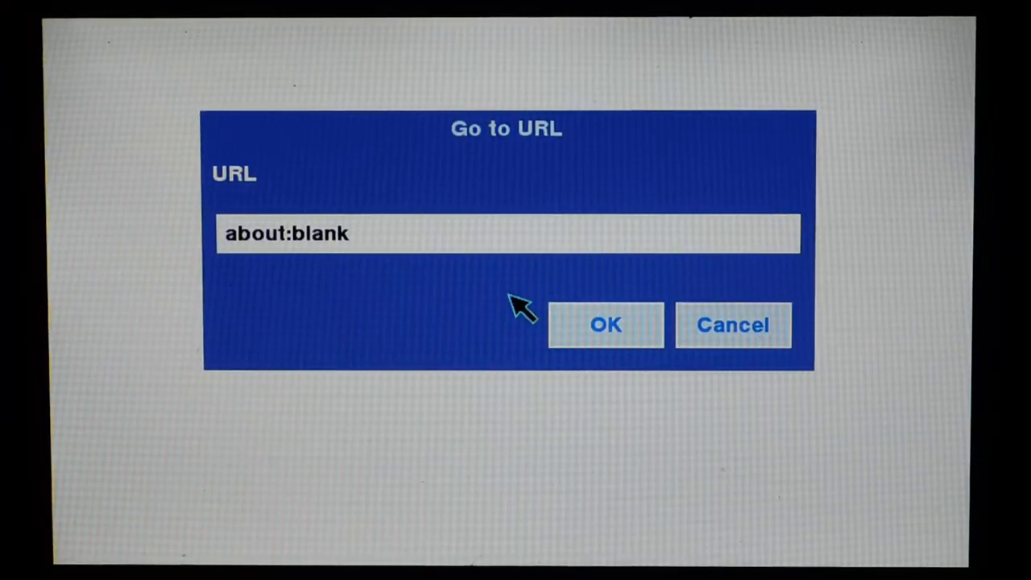
{"action": "mouse_move", "coordinate": [528, 242]}
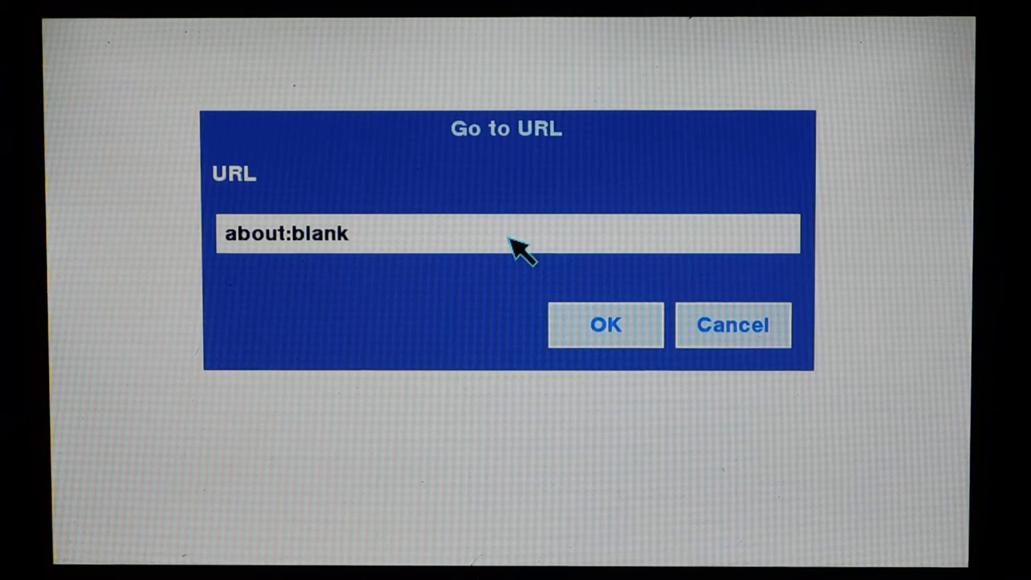
{"action": "left_click", "coordinate": [507, 234]}
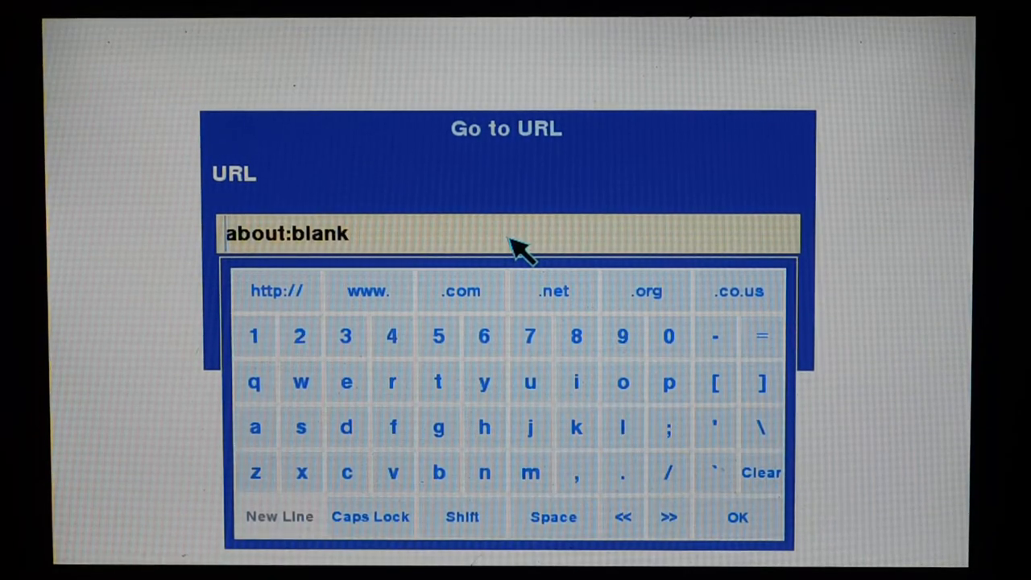
{"action": "left_click", "coordinate": [760, 472]}
{"action": "type", "text": "HTT"}
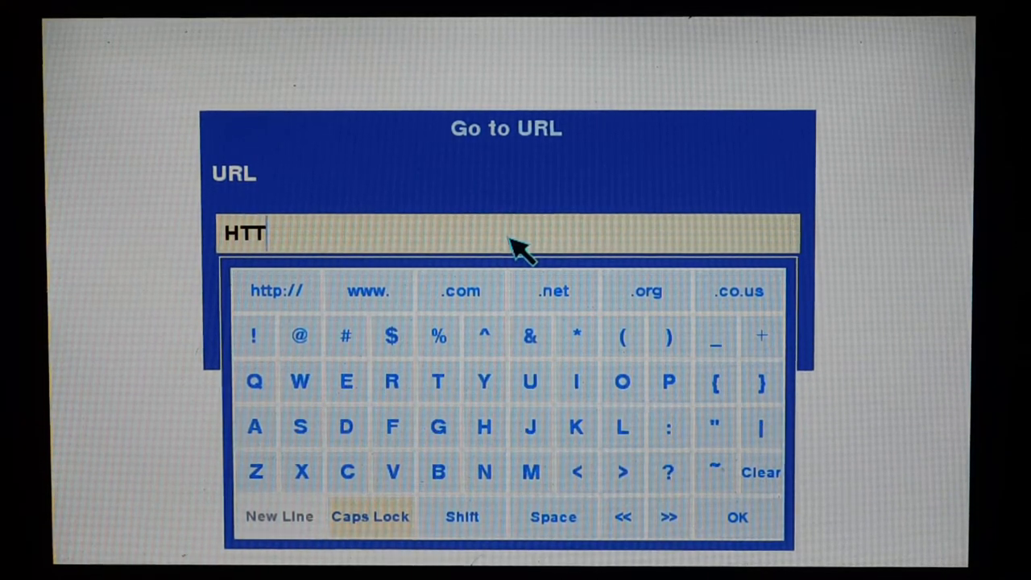
{"action": "left_click", "coordinate": [370, 515]}
{"action": "type", "text": "https://www.google.com"}
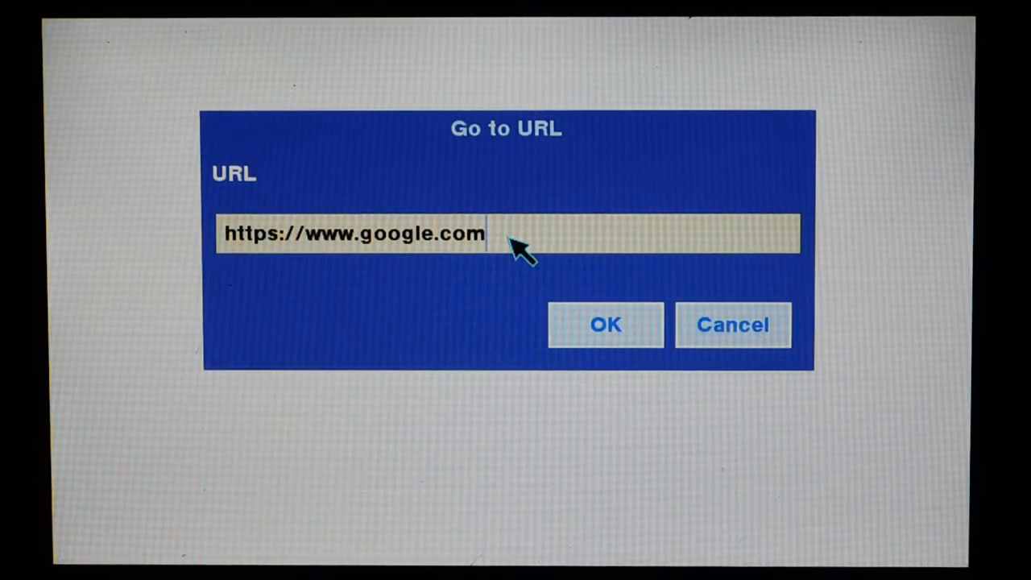
{"action": "mouse_move", "coordinate": [534, 339]}
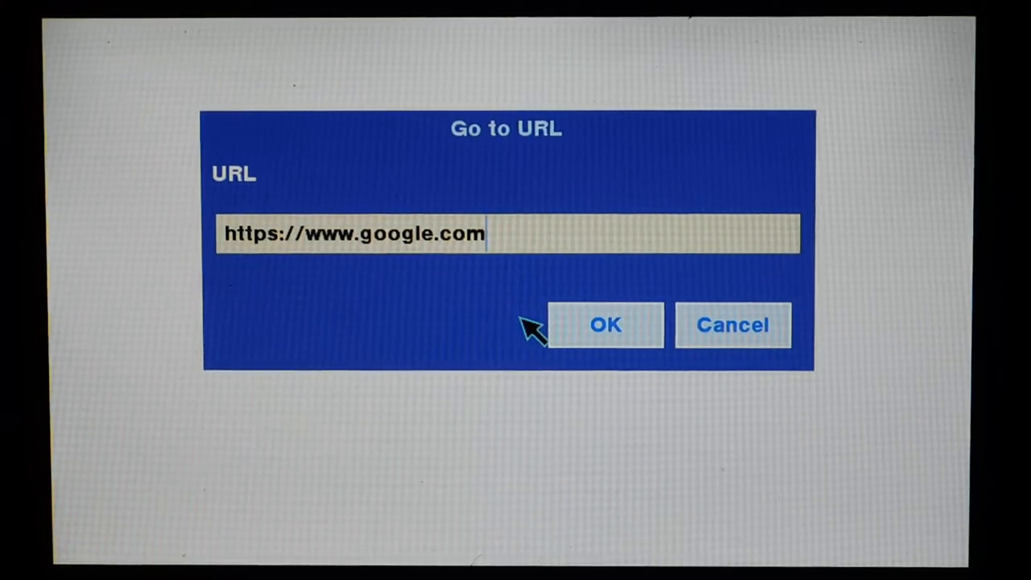
{"action": "left_click", "coordinate": [606, 326]}
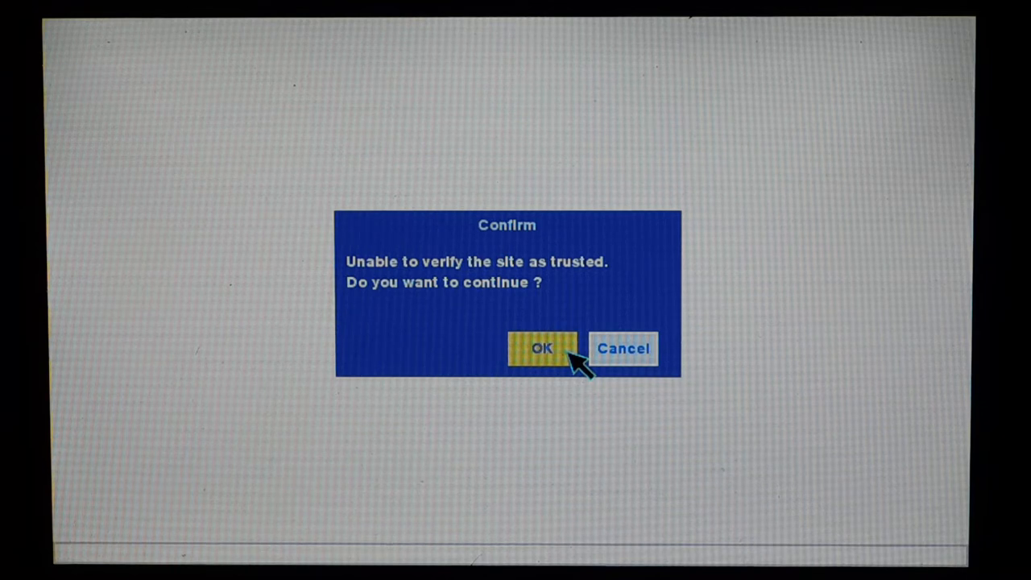
Continue past the trust and unsecured-content warnings and browse the panasonic P2 results
{"action": "left_click", "coordinate": [541, 348]}
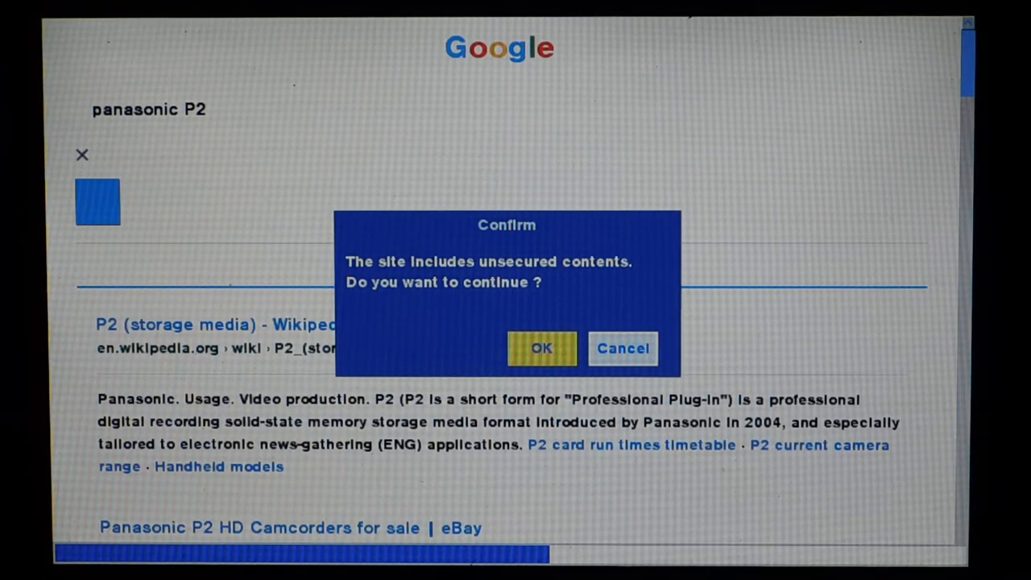
{"action": "left_click", "coordinate": [541, 347]}
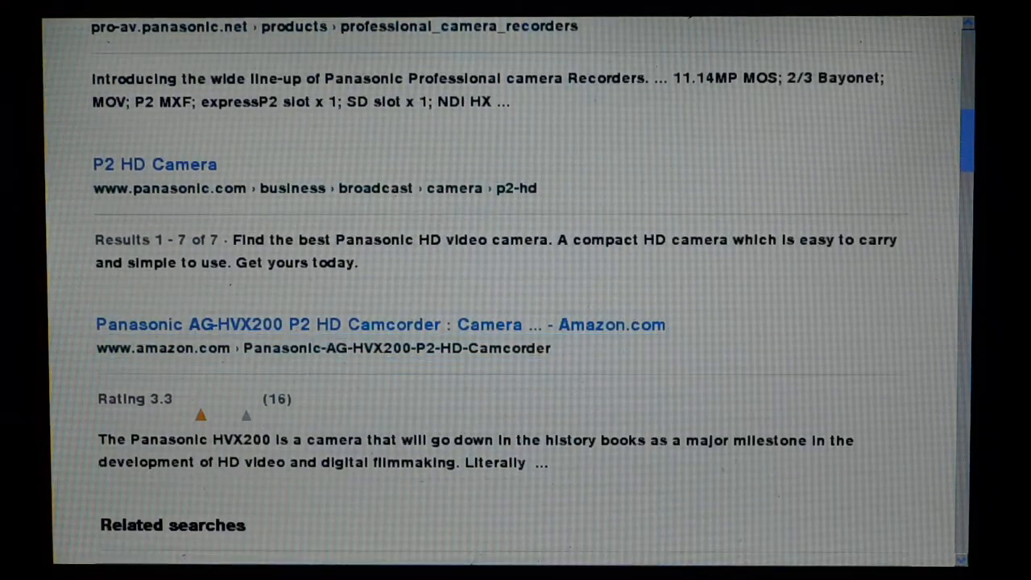
{"action": "scroll", "scroll_direction": "down", "scroll_amount": 3}
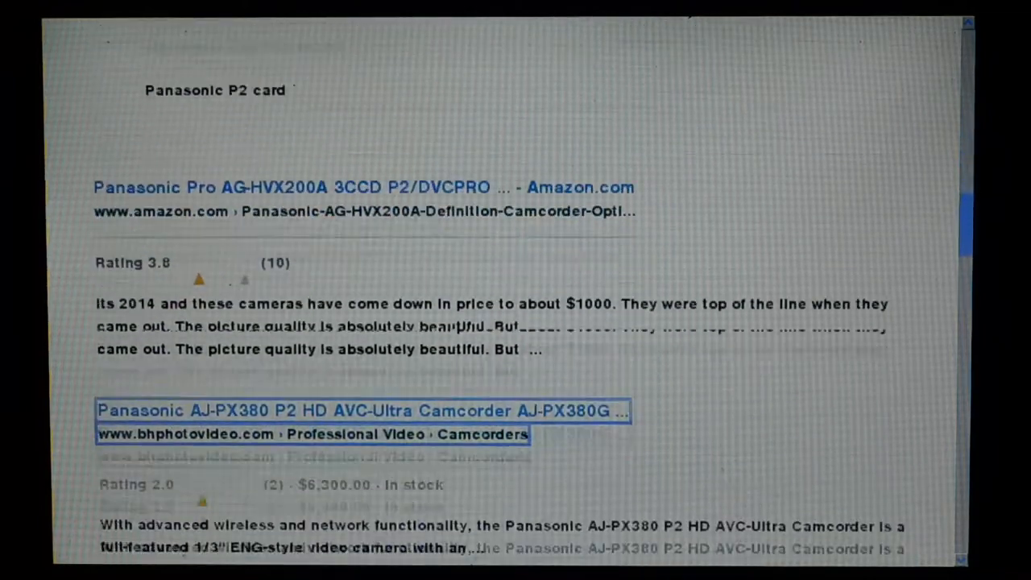
{"action": "scroll", "scroll_direction": "down", "scroll_amount": 3}
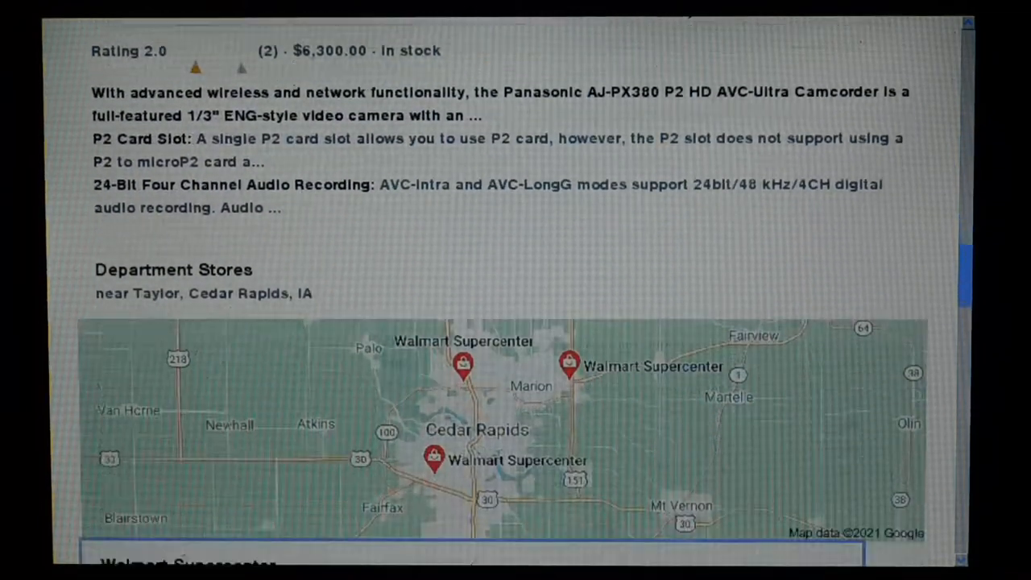
{"action": "scroll", "scroll_direction": "down", "scroll_amount": 3}
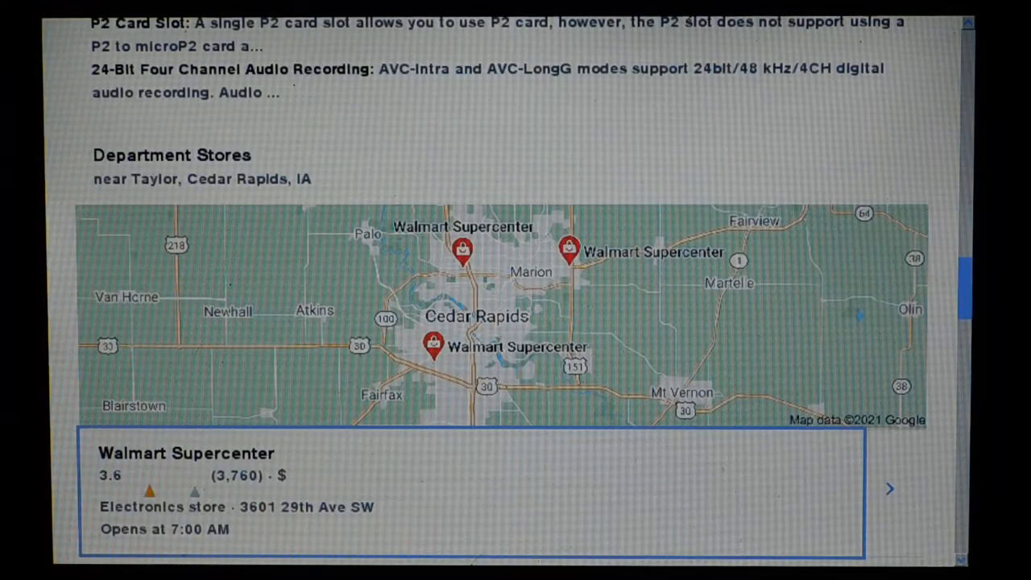
{"action": "scroll", "scroll_direction": "down", "scroll_amount": 3}
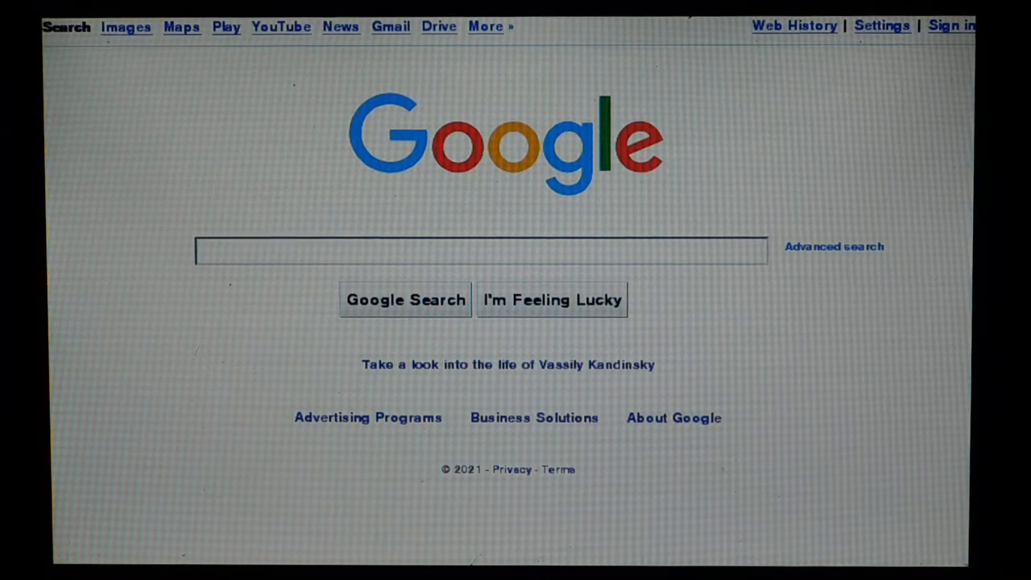
Search Google for NWS DVN and allow the results page's unsecured contents
{"action": "left_click", "coordinate": [480, 252]}
{"action": "type", "text": "NWS DVN"}
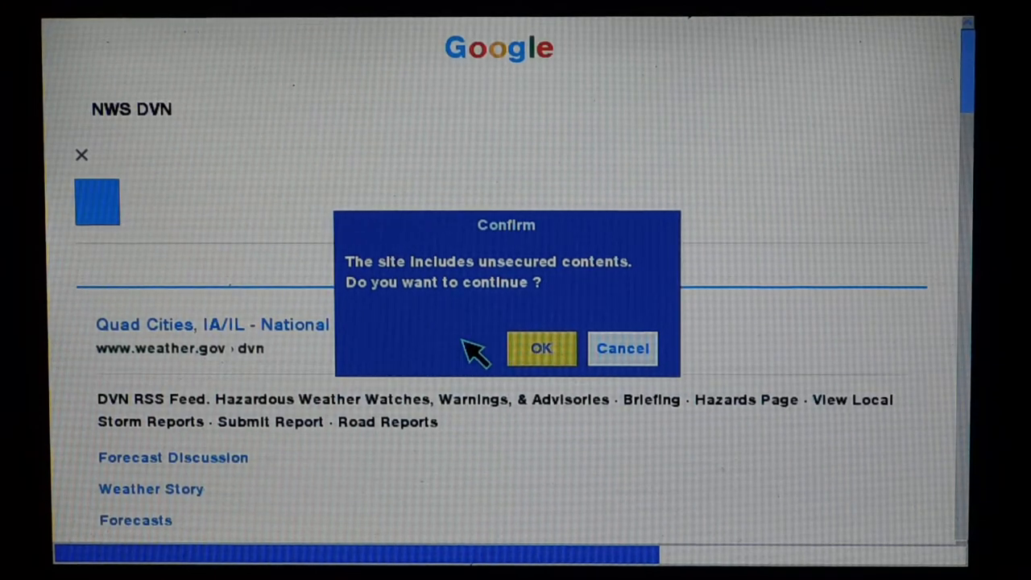
{"action": "left_click", "coordinate": [541, 348]}
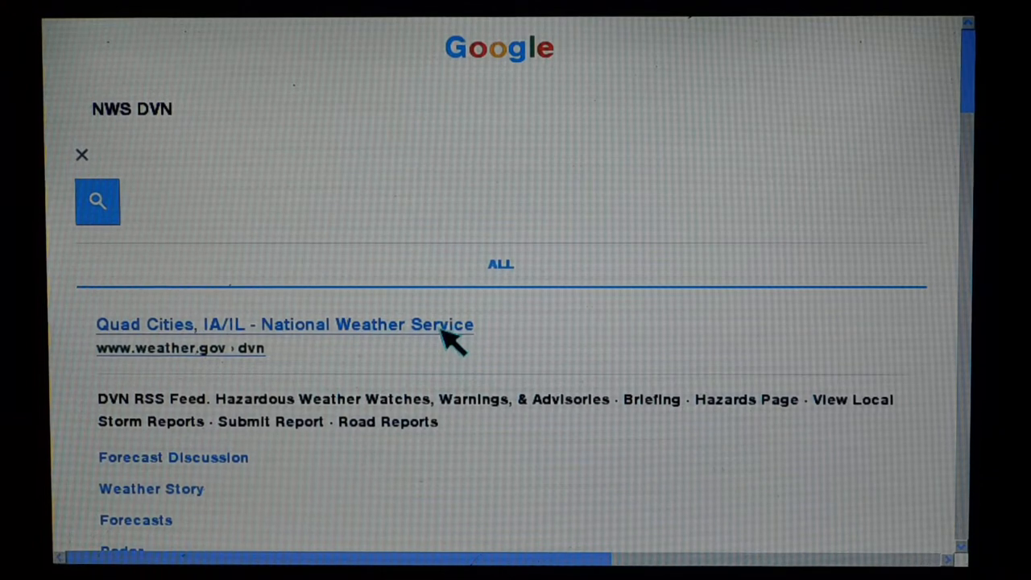
Try the Quad Cities National Weather Service result twice, dismissing both failed-load alerts, and browse the results
{"action": "left_click", "coordinate": [284, 325]}
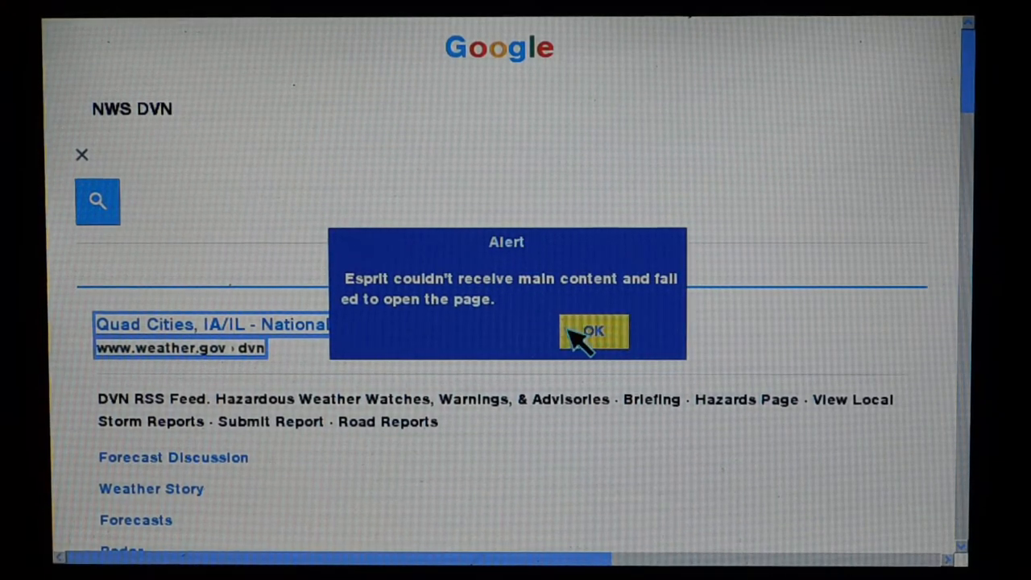
{"action": "left_click", "coordinate": [593, 332]}
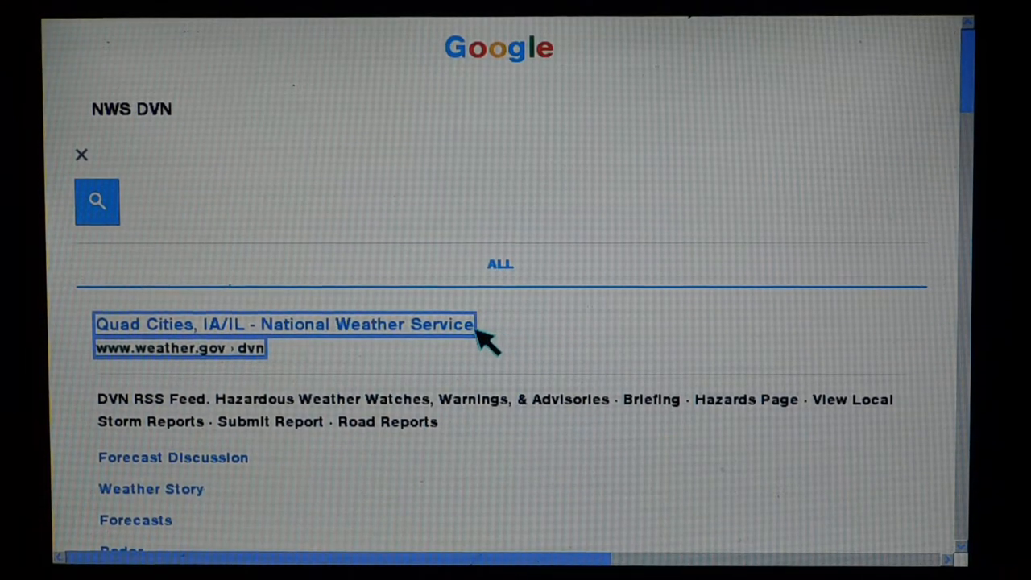
{"action": "left_click", "coordinate": [282, 326]}
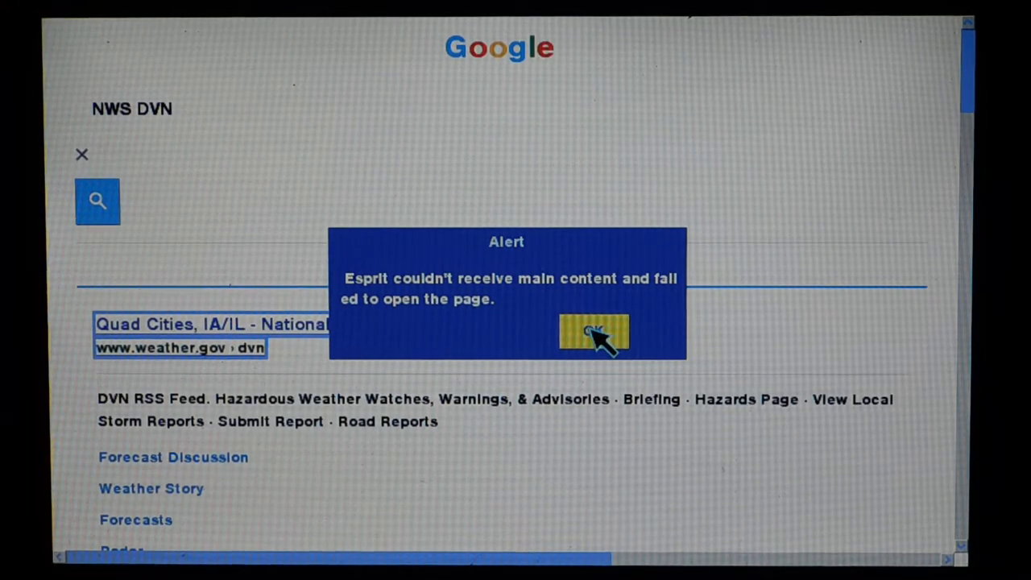
{"action": "left_click", "coordinate": [593, 333]}
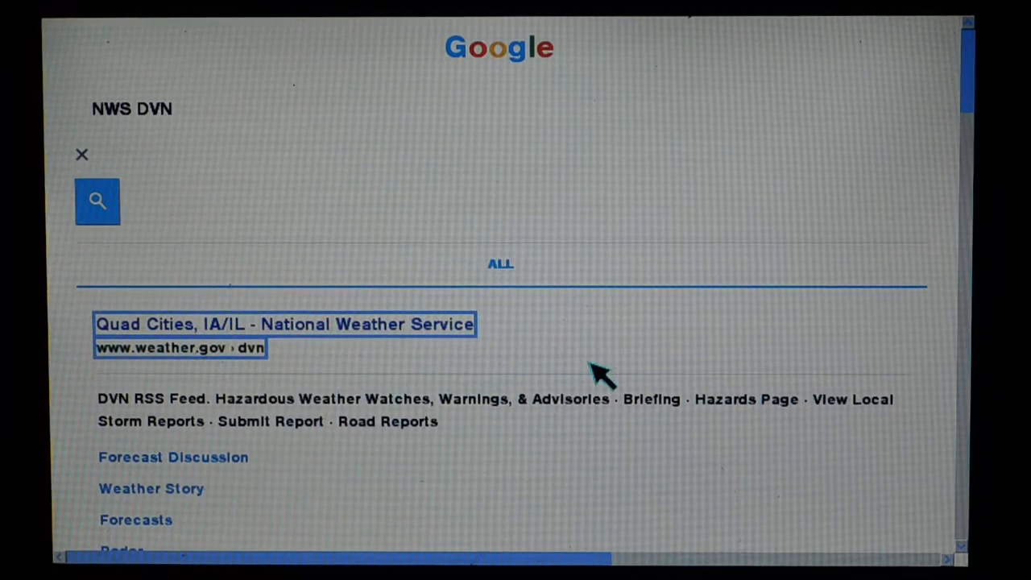
{"action": "scroll", "scroll_direction": "down", "scroll_amount": 3}
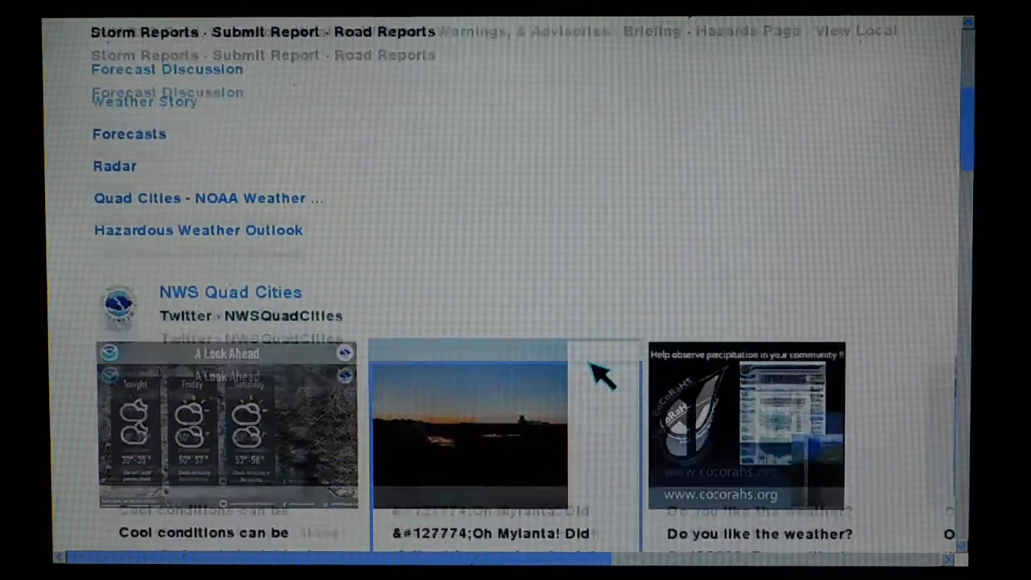
{"action": "scroll", "scroll_direction": "down", "scroll_amount": 3}
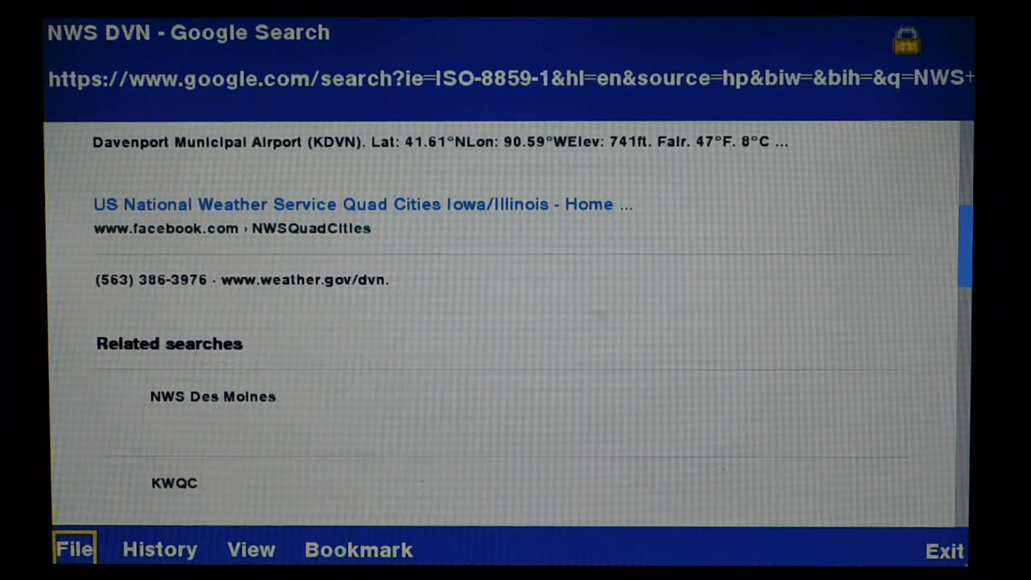
Reload the NWS DVN results from their own address via Go to URL, allowing unsecured contents
{"action": "left_click", "coordinate": [71, 549]}
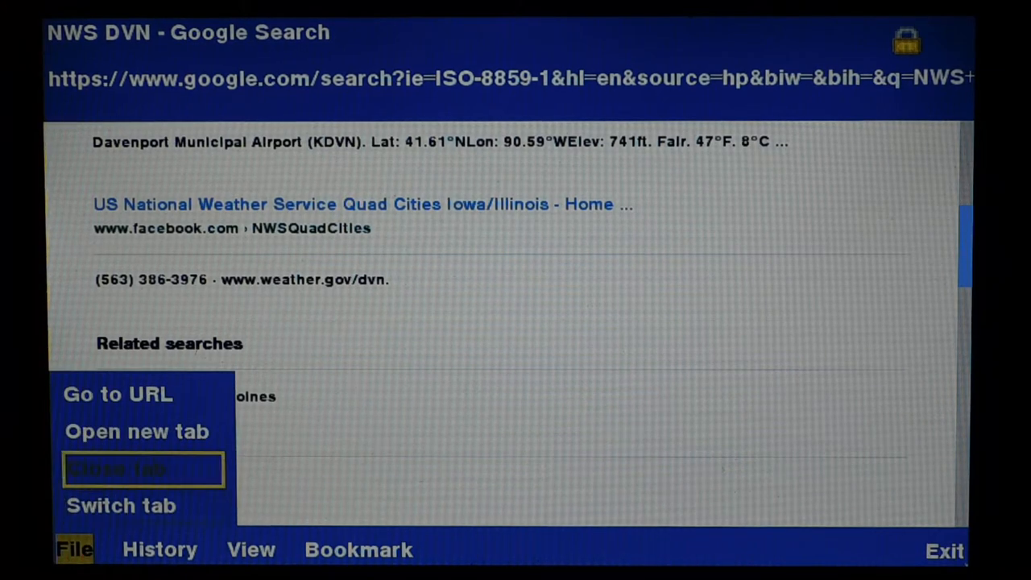
{"action": "left_click", "coordinate": [116, 393]}
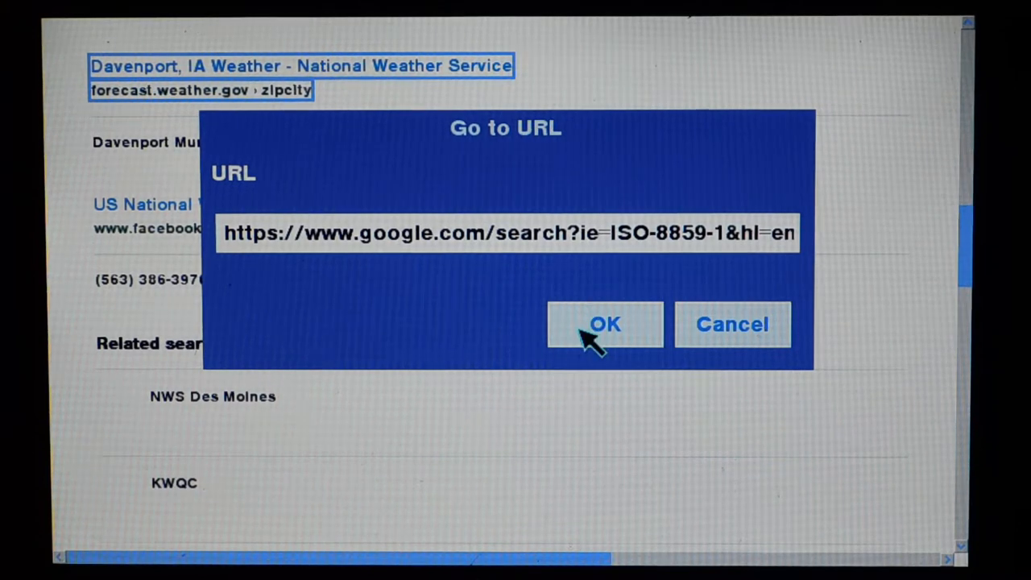
{"action": "left_click", "coordinate": [605, 325]}
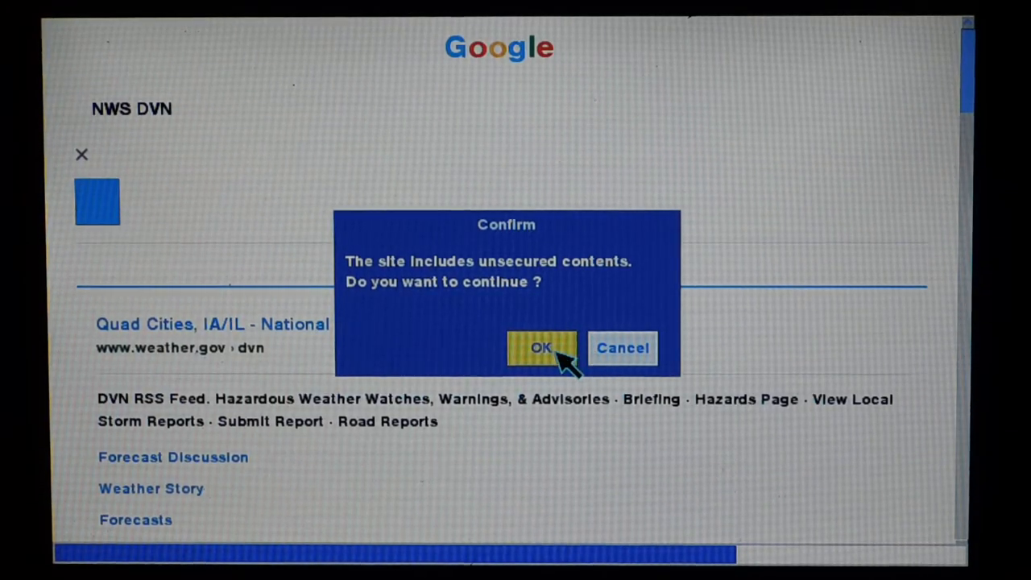
{"action": "left_click", "coordinate": [541, 348]}
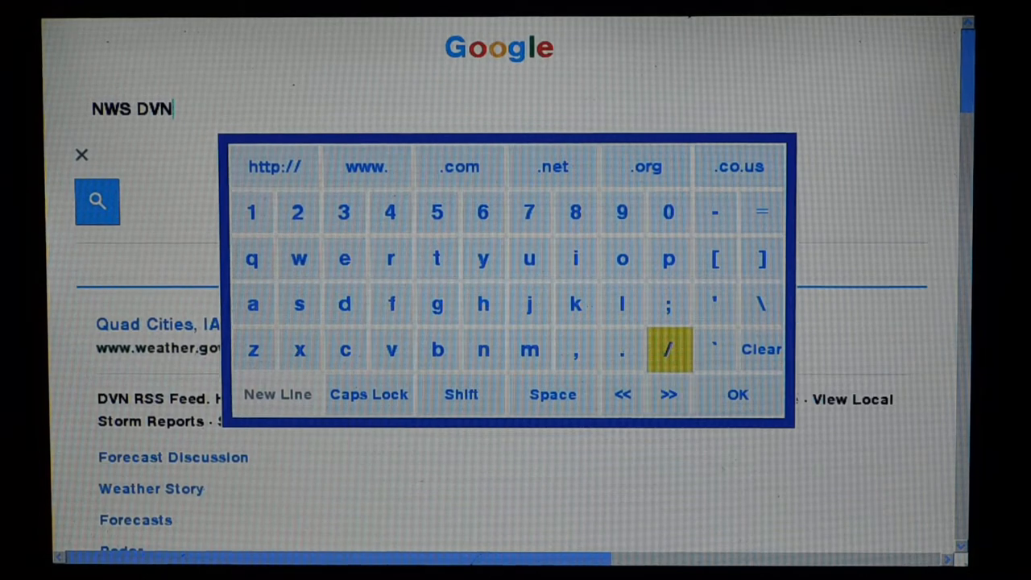
Search Google for 'stormtrack', try the Stormtrack result and dismiss its failed-load alert
{"action": "left_click", "coordinate": [760, 348]}
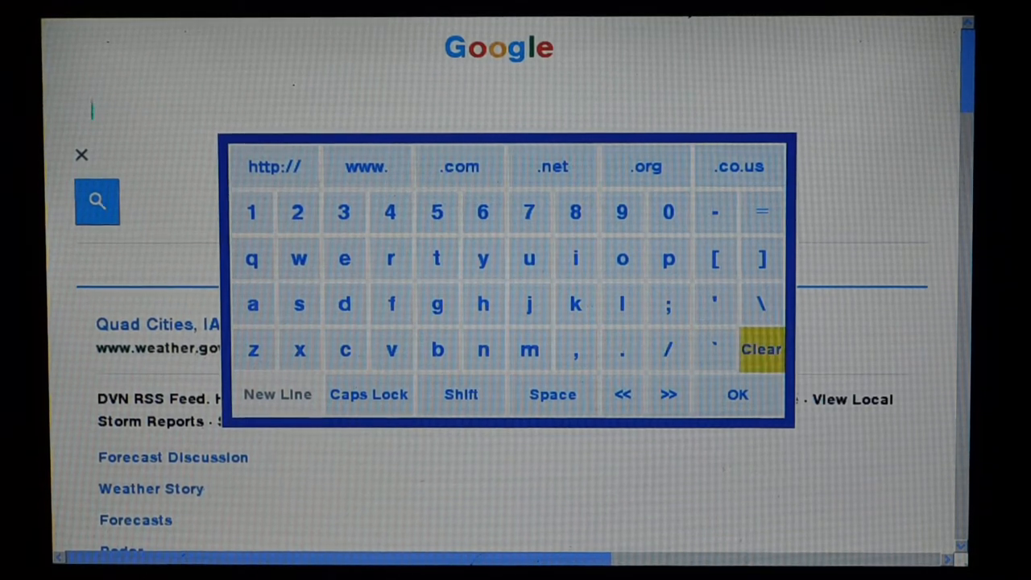
{"action": "left_click", "coordinate": [298, 303]}
{"action": "type", "text": "stormtrack"}
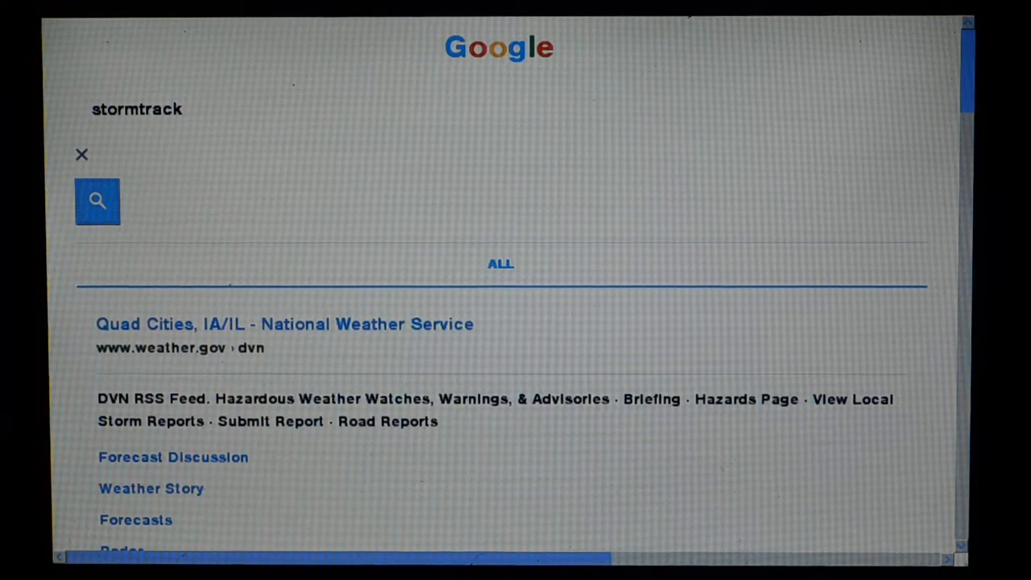
{"action": "left_click", "coordinate": [283, 324]}
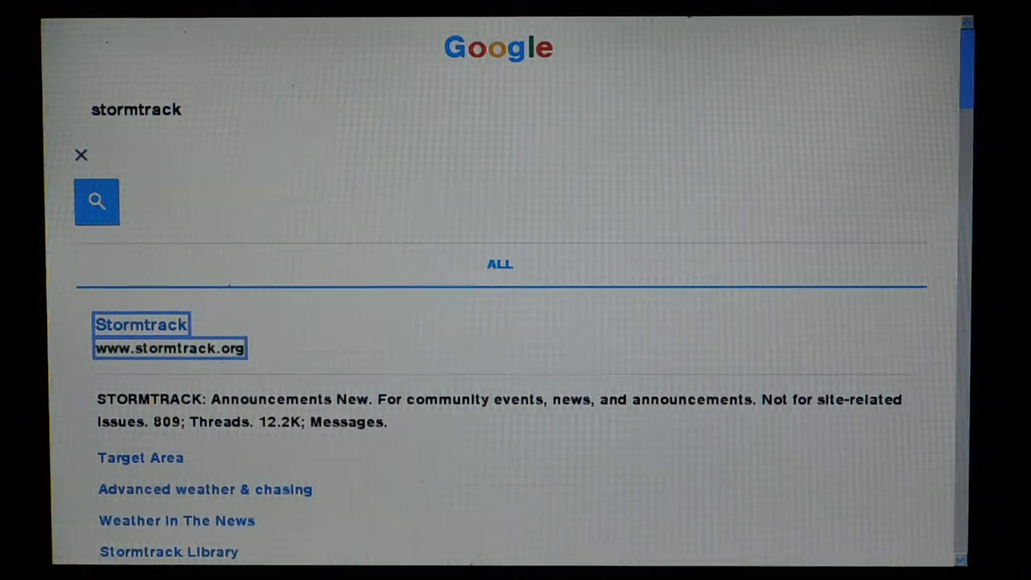
{"action": "left_click", "coordinate": [143, 325]}
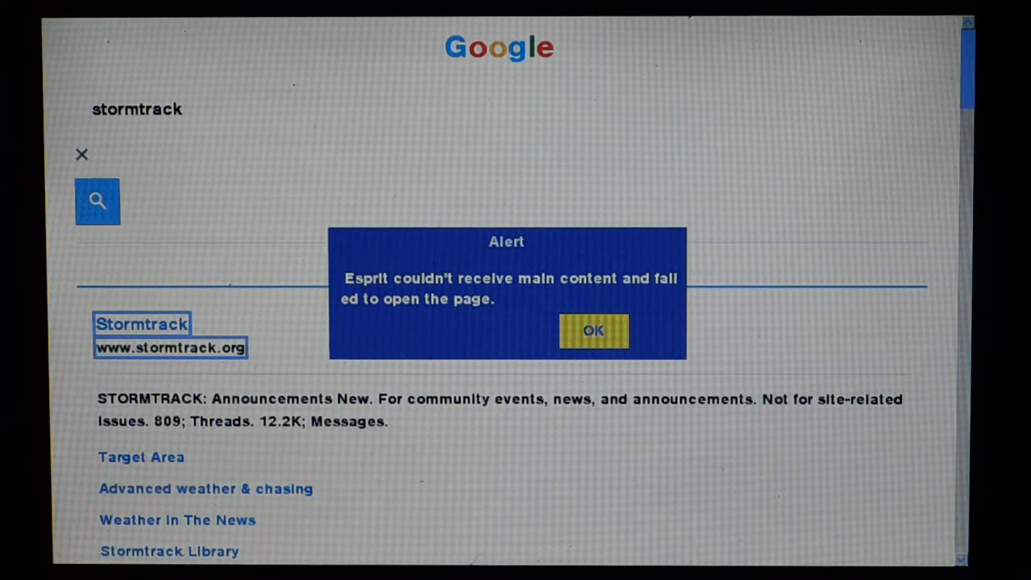
{"action": "left_click", "coordinate": [594, 330]}
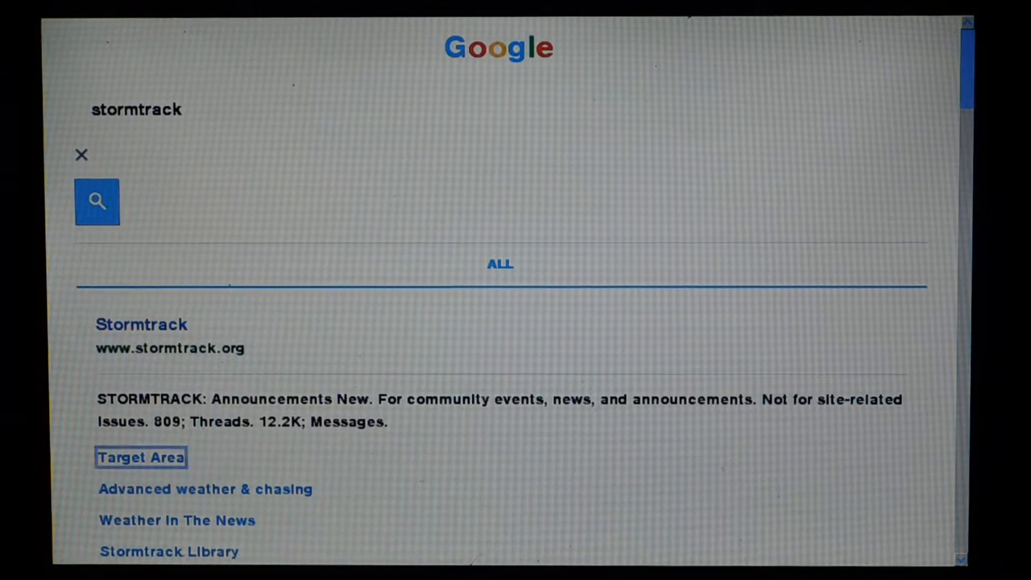
{"action": "scroll", "scroll_direction": "down", "scroll_amount": 3}
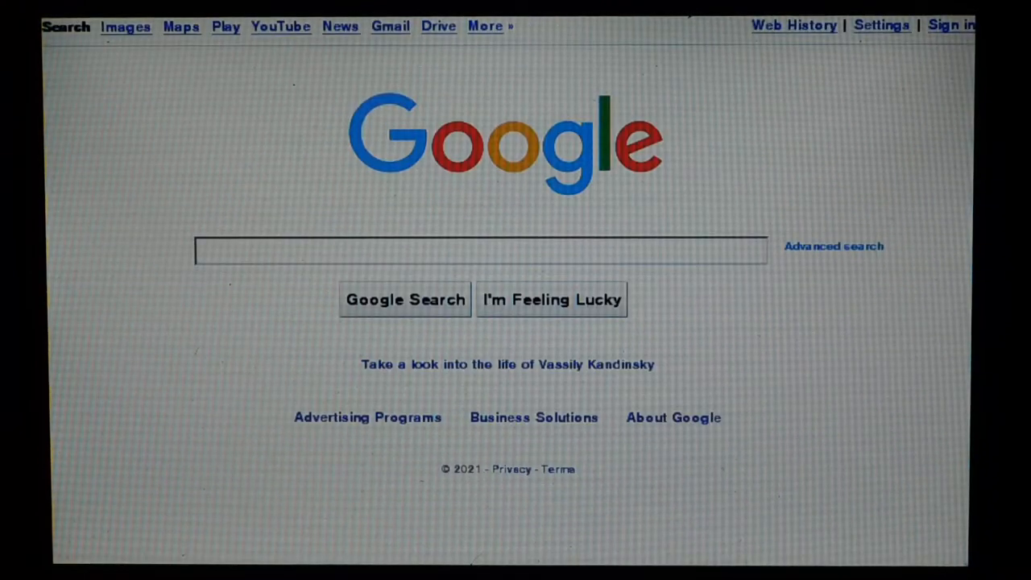
{"action": "mouse_move", "coordinate": [518, 311]}
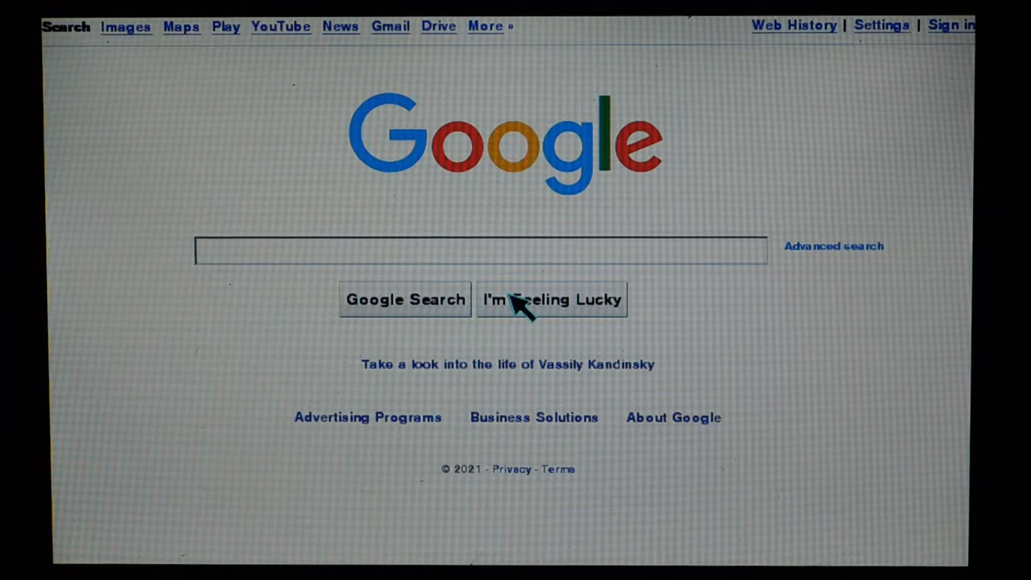
Search Google for 'youtube' and choose the YouTube top result
{"action": "left_click", "coordinate": [480, 250]}
{"action": "type", "text": "youtube"}
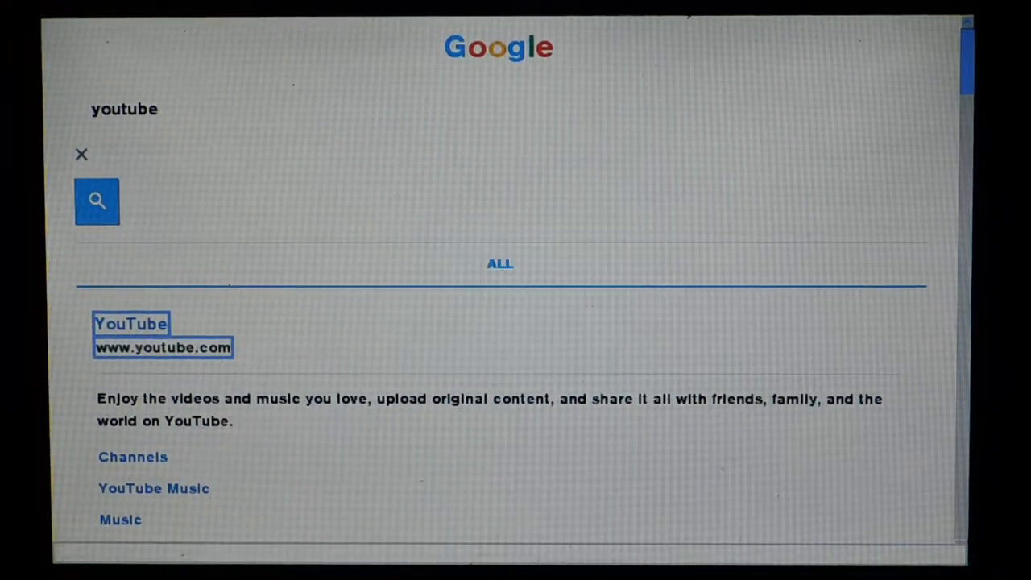
{"action": "left_click", "coordinate": [130, 324]}
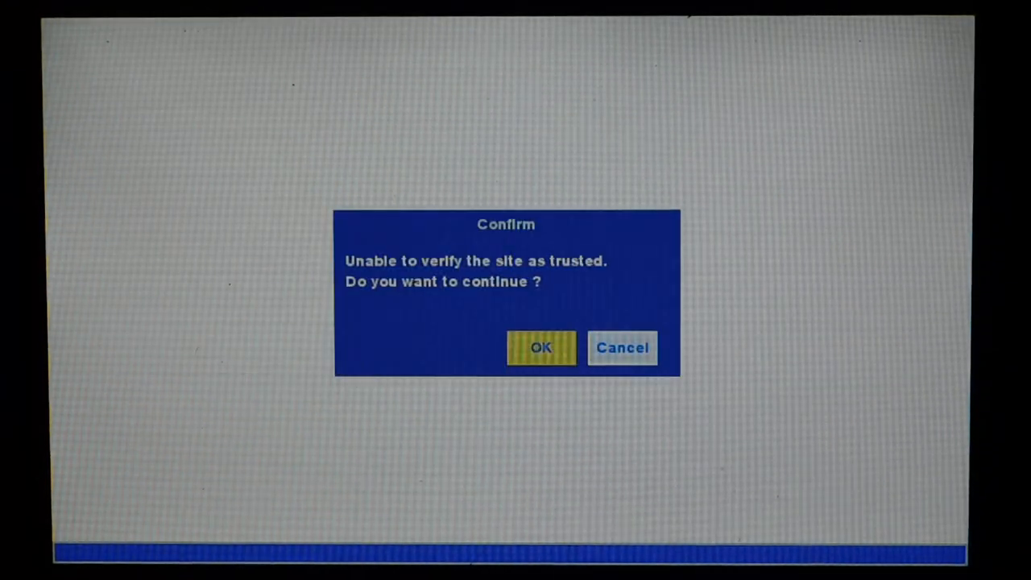
Continue to the unverified YouTube site
{"action": "left_click", "coordinate": [541, 348]}
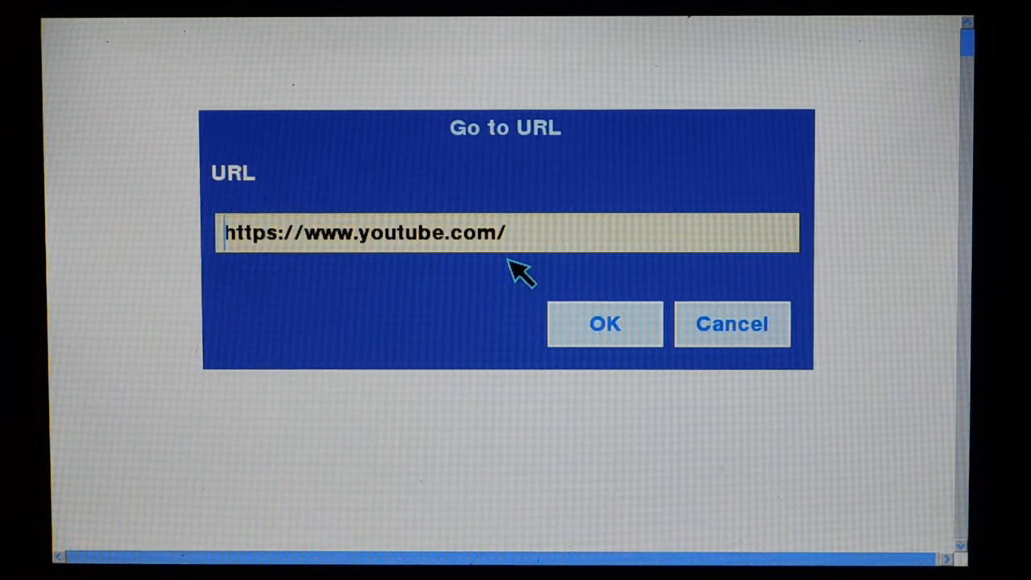
{"action": "left_click", "coordinate": [523, 233]}
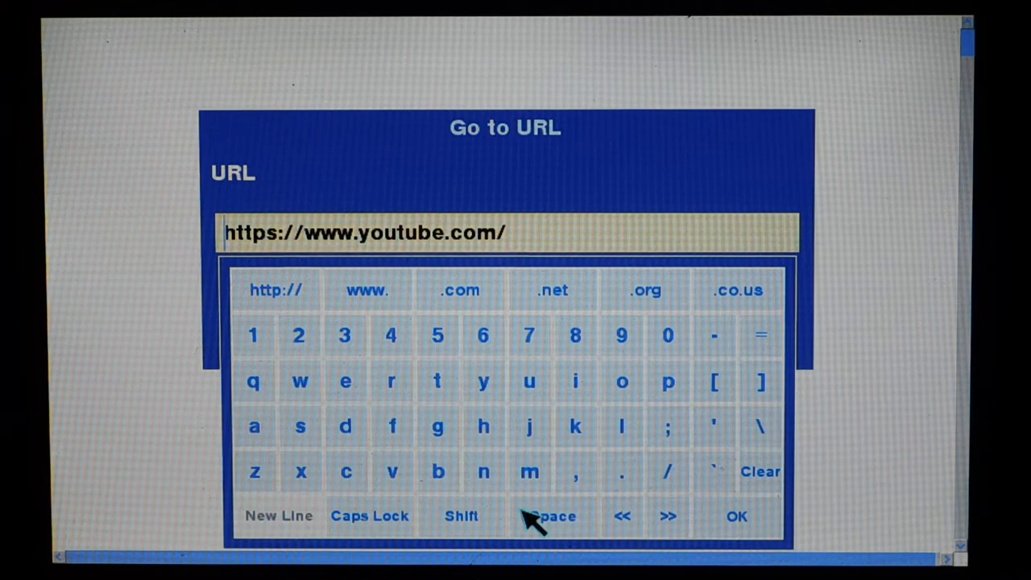
{"action": "mouse_move", "coordinate": [641, 528]}
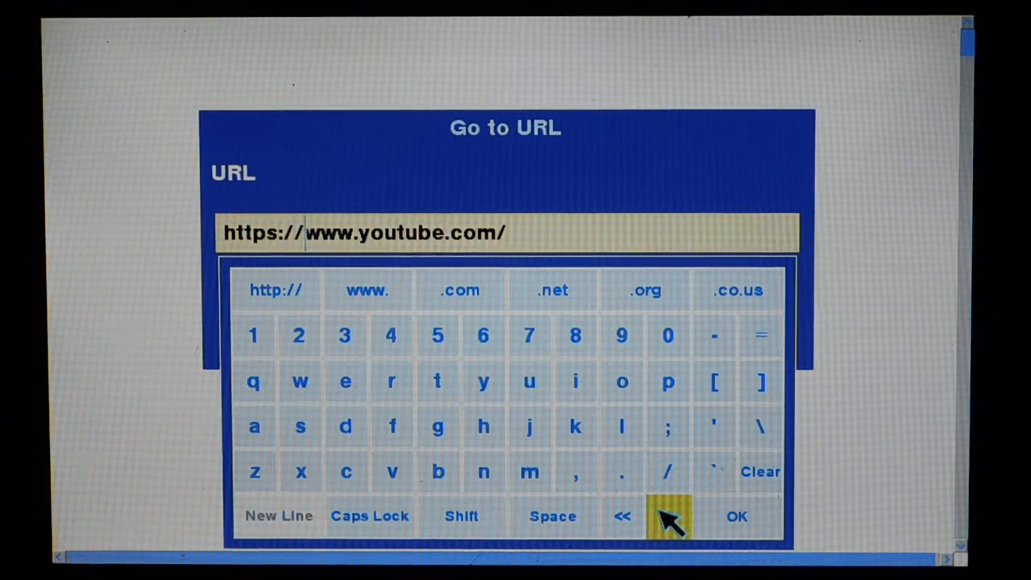
{"action": "left_click", "coordinate": [622, 516]}
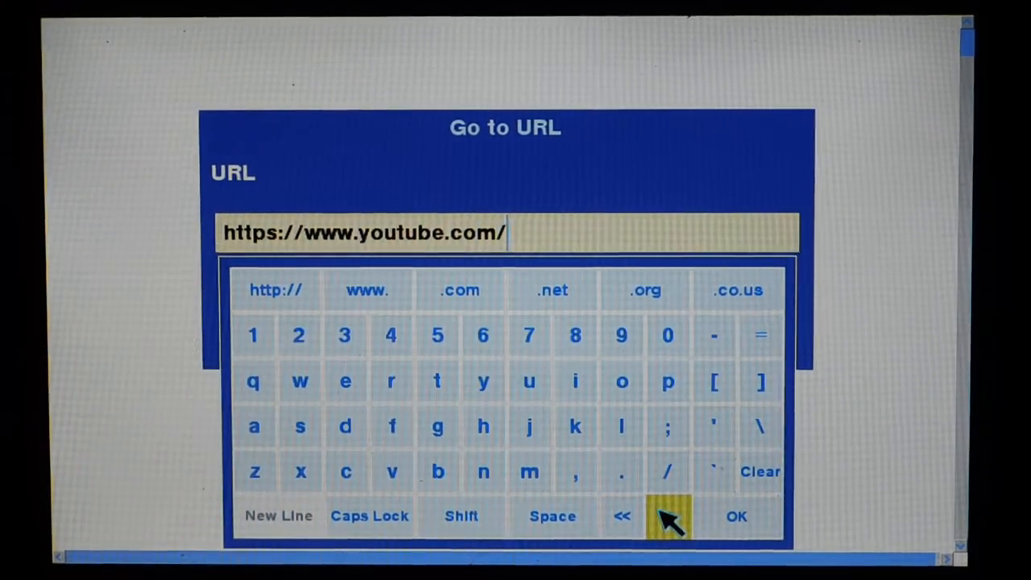
{"action": "left_click", "coordinate": [622, 515]}
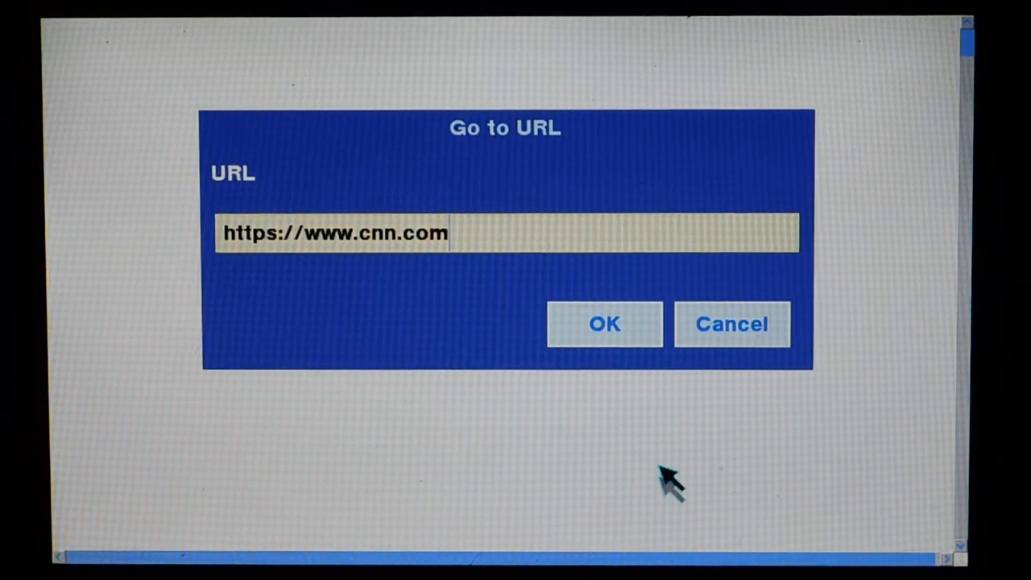
{"action": "mouse_move", "coordinate": [664, 355]}
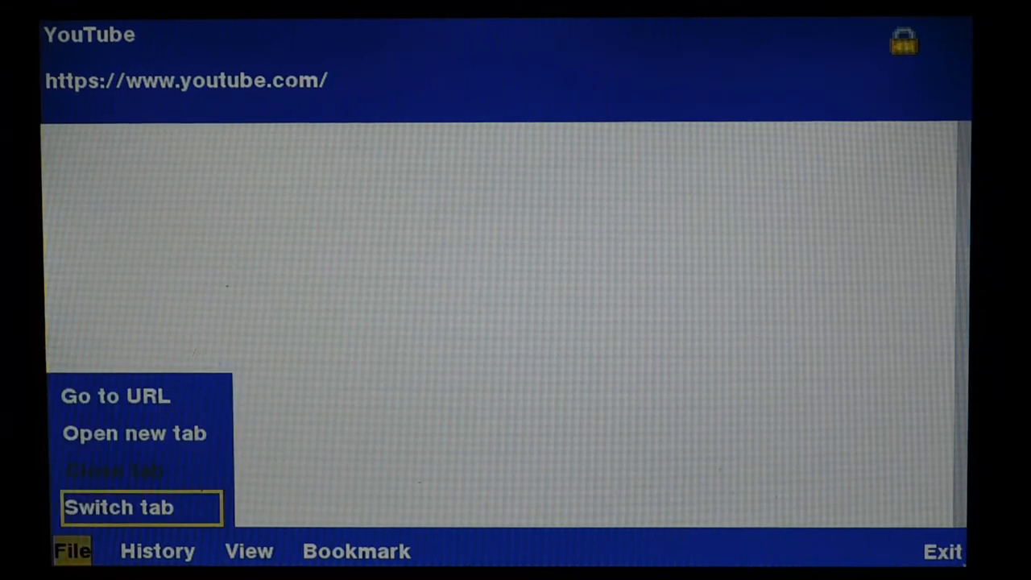
{"action": "left_click", "coordinate": [116, 396]}
{"action": "type", "text": "https://www.archive.org"}
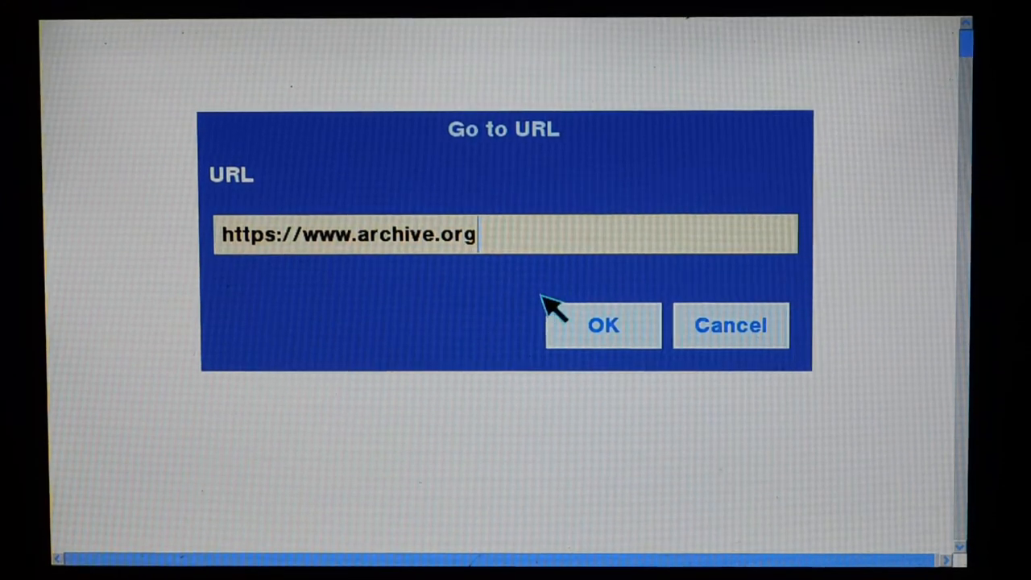
Confirm the archive.org address so the Internet Archive page starts loading
{"action": "left_click", "coordinate": [602, 326]}
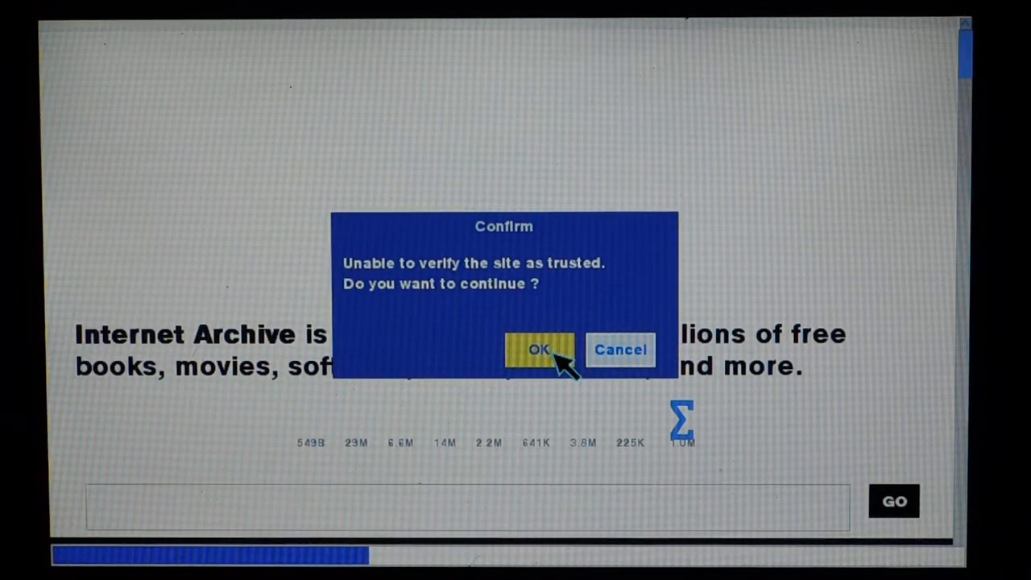
{"action": "left_click", "coordinate": [539, 350]}
{"action": "type", "text": "www.geocities.org"}
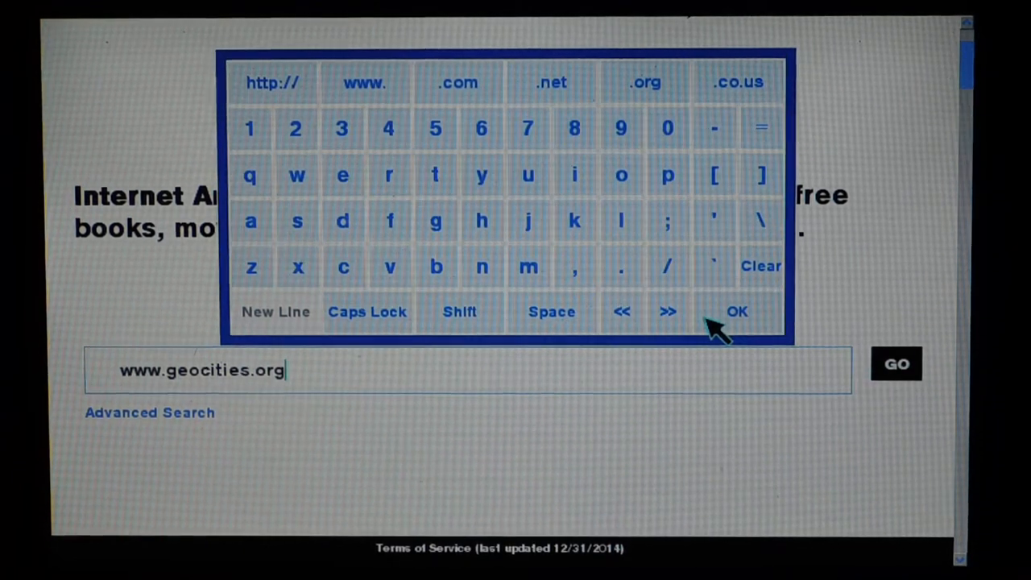
{"action": "left_click", "coordinate": [736, 311]}
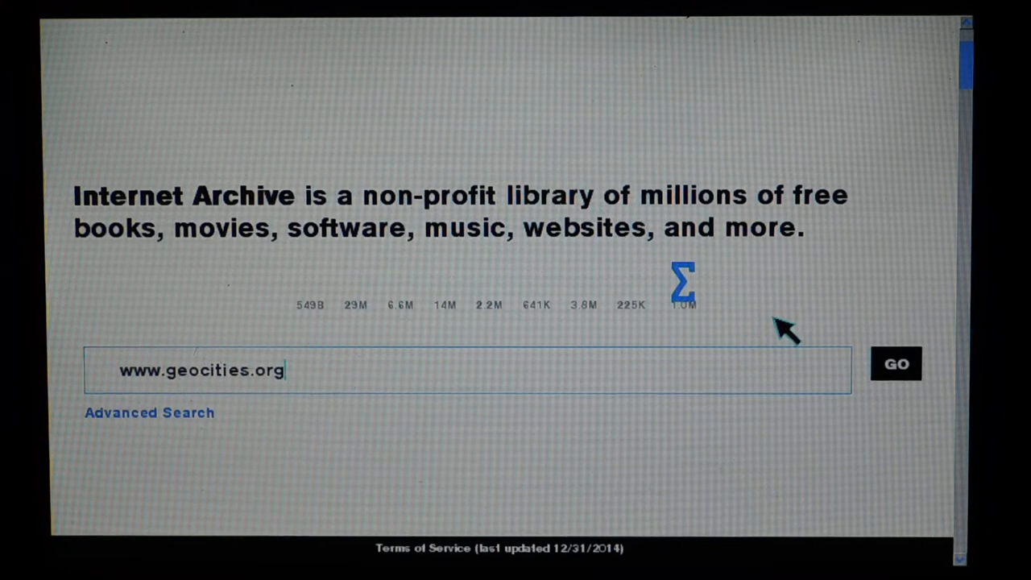
{"action": "mouse_move", "coordinate": [896, 346]}
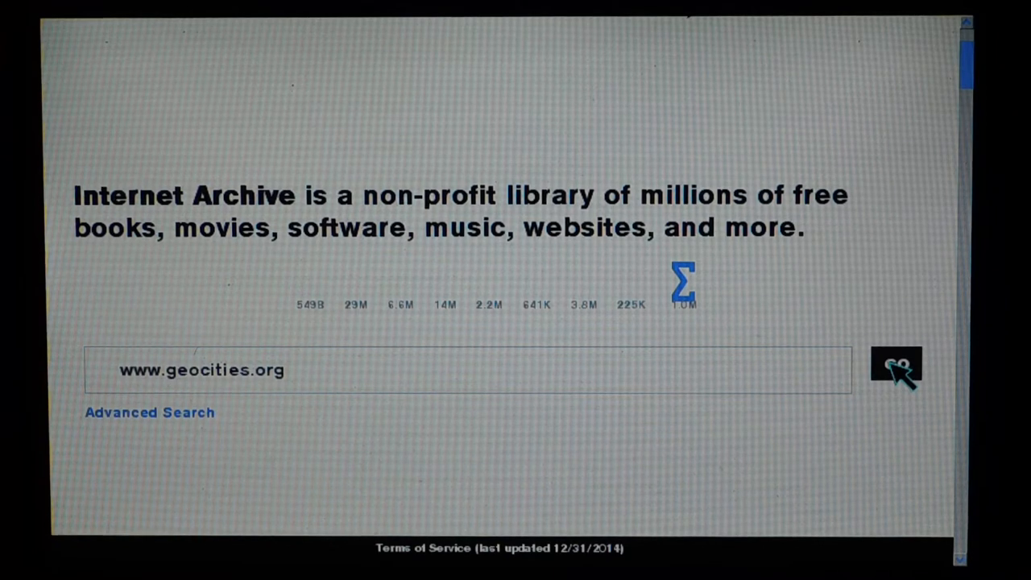
{"action": "left_click", "coordinate": [897, 364]}
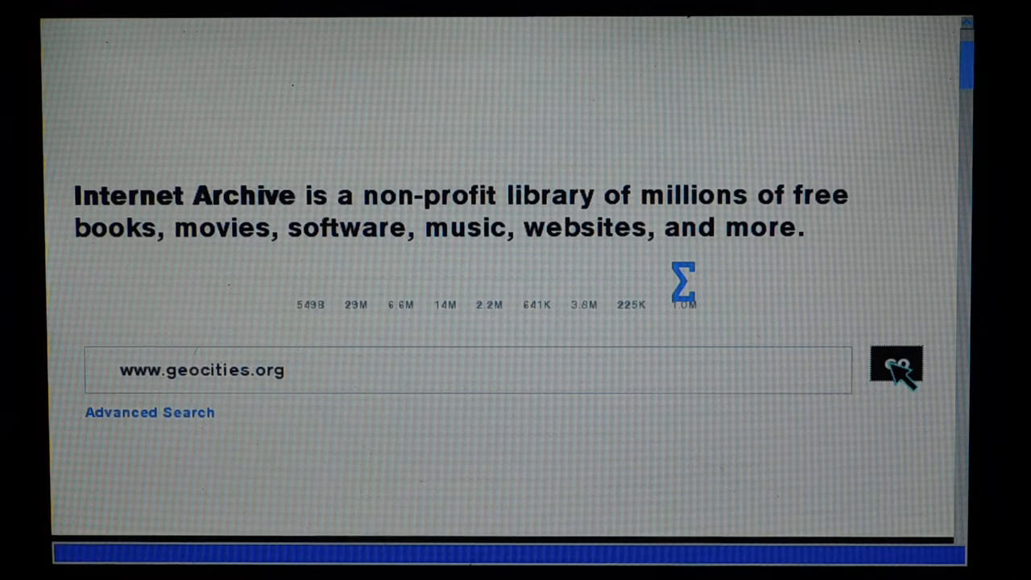
{"action": "left_click", "coordinate": [900, 367]}
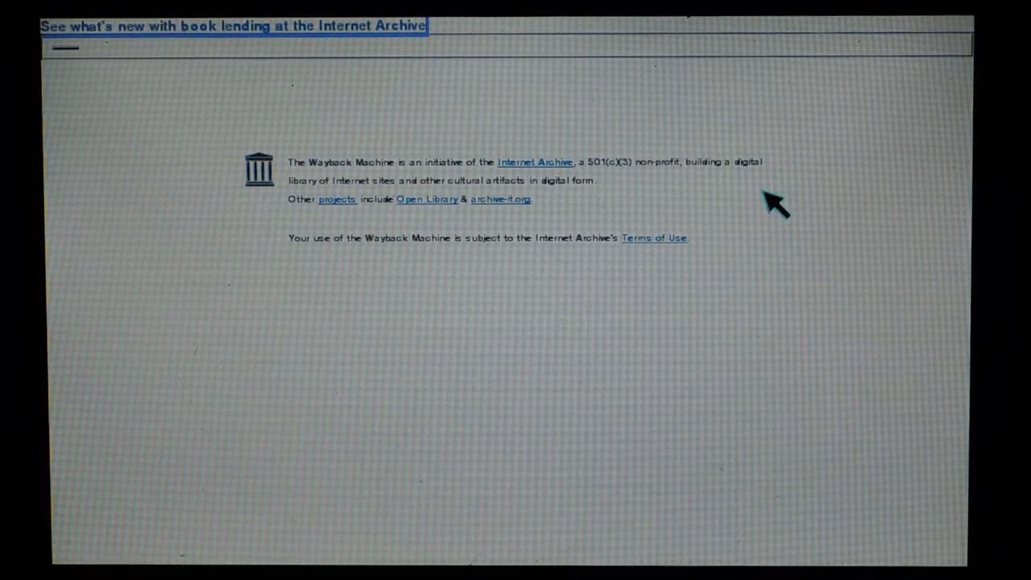
{"action": "mouse_move", "coordinate": [693, 185]}
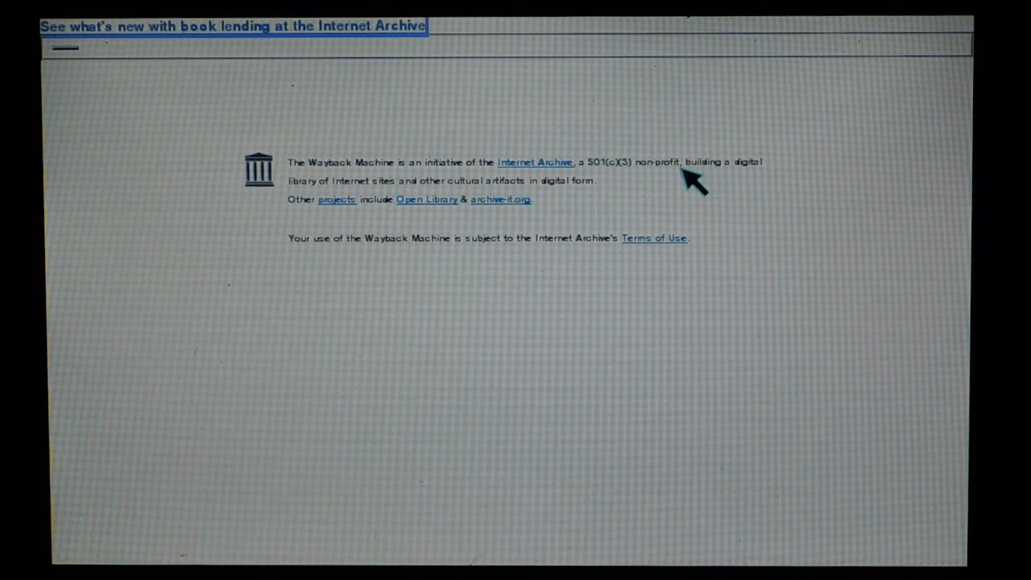
{"action": "mouse_move", "coordinate": [563, 171]}
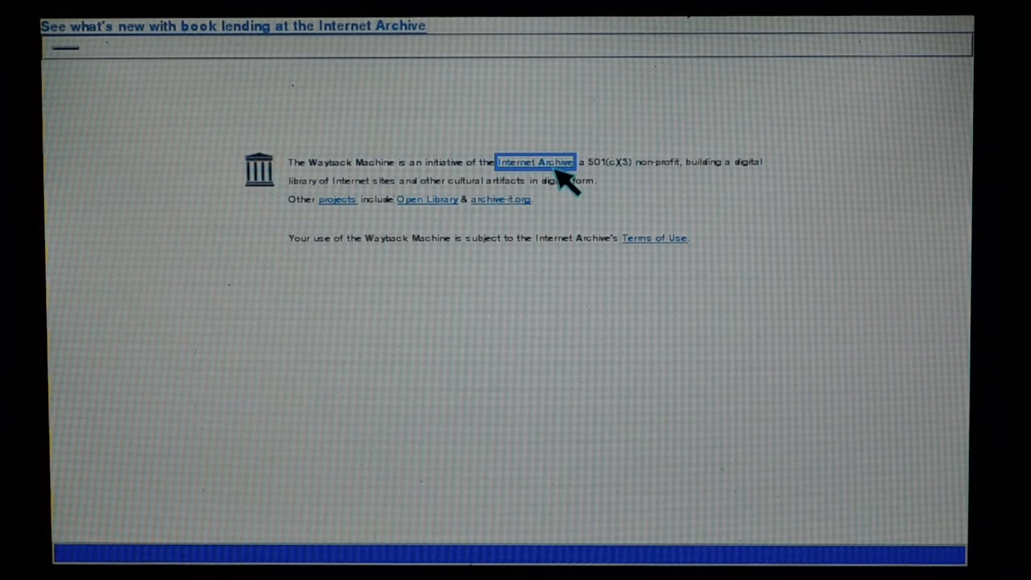
Return to the Internet Archive home page from the Wayback Machine notice link
{"action": "left_click", "coordinate": [541, 162]}
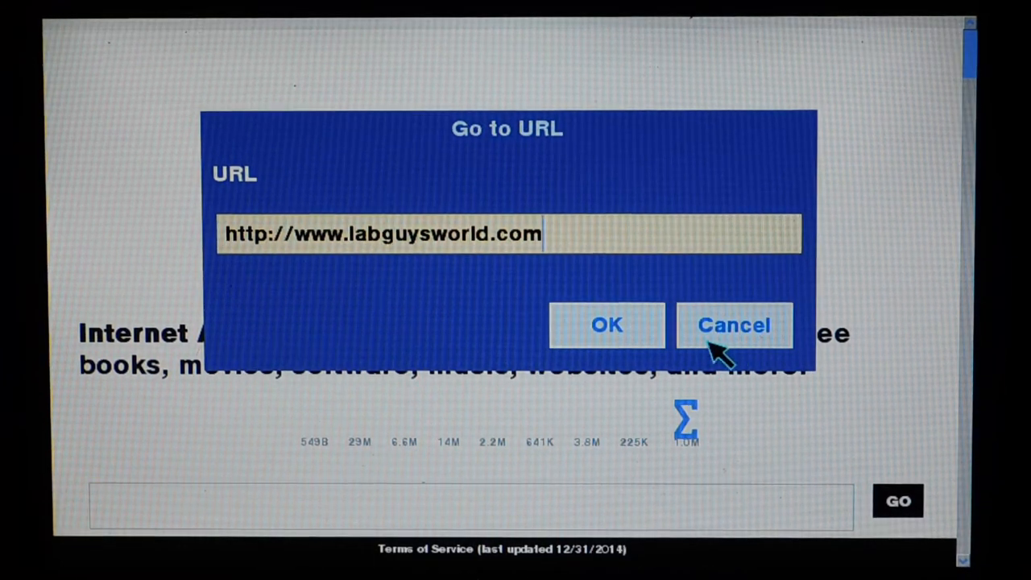
{"action": "left_click", "coordinate": [734, 325]}
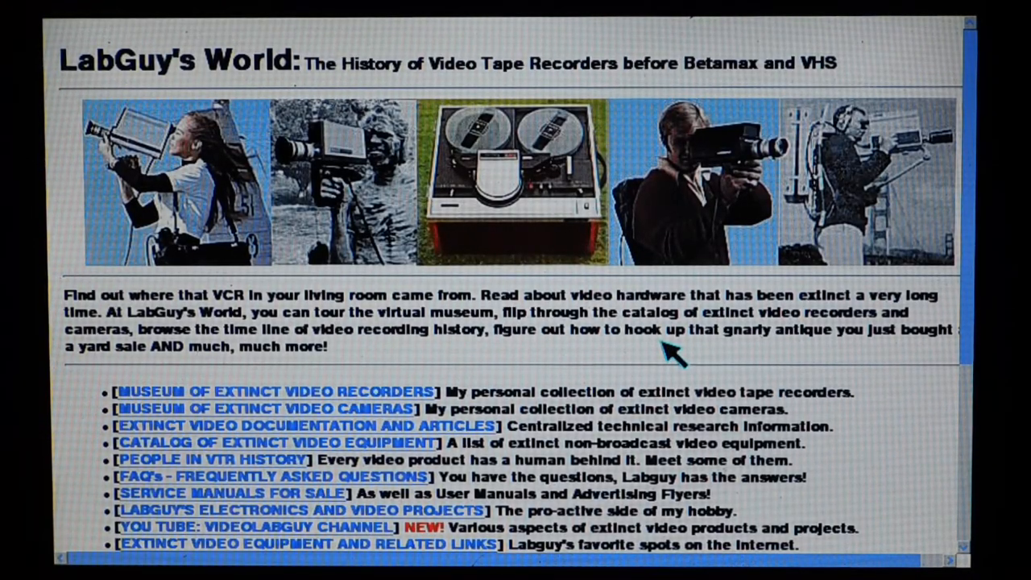
{"action": "scroll", "scroll_direction": "down", "scroll_amount": 3}
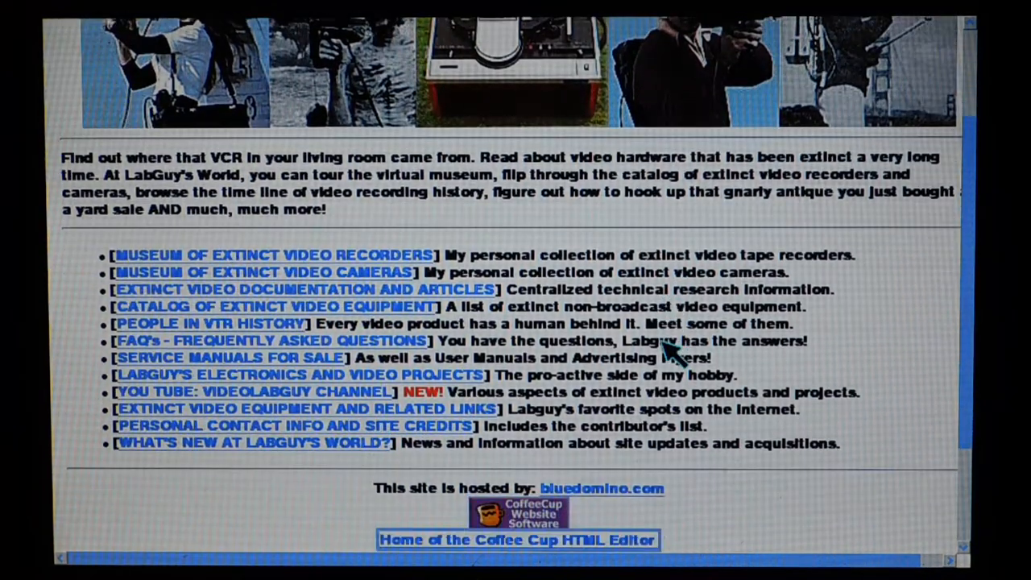
{"action": "scroll", "scroll_direction": "down", "scroll_amount": 3}
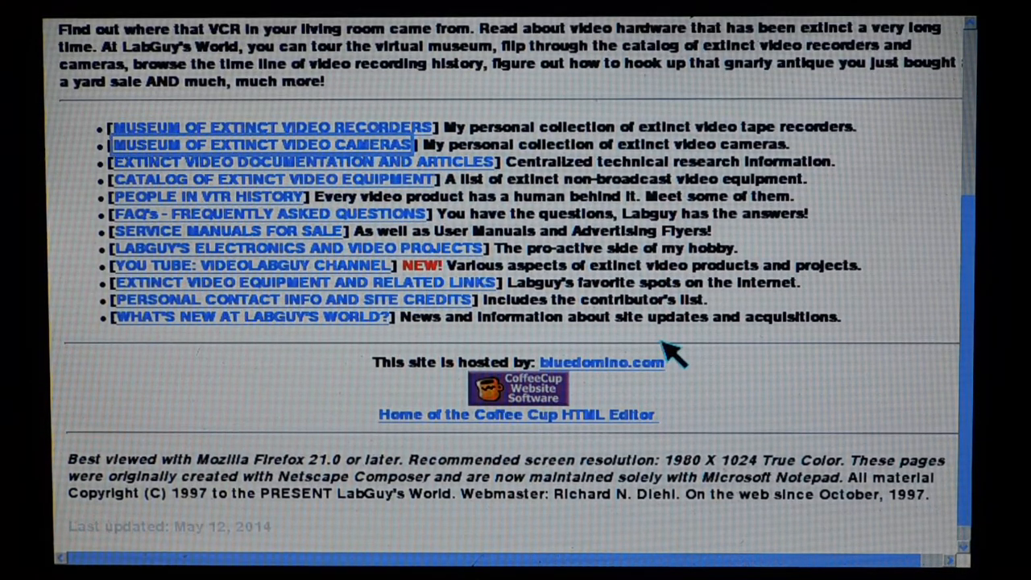
Go to the Museum of Extinct Video Cameras page and scroll through the manufacturer listings
{"action": "left_click", "coordinate": [258, 145]}
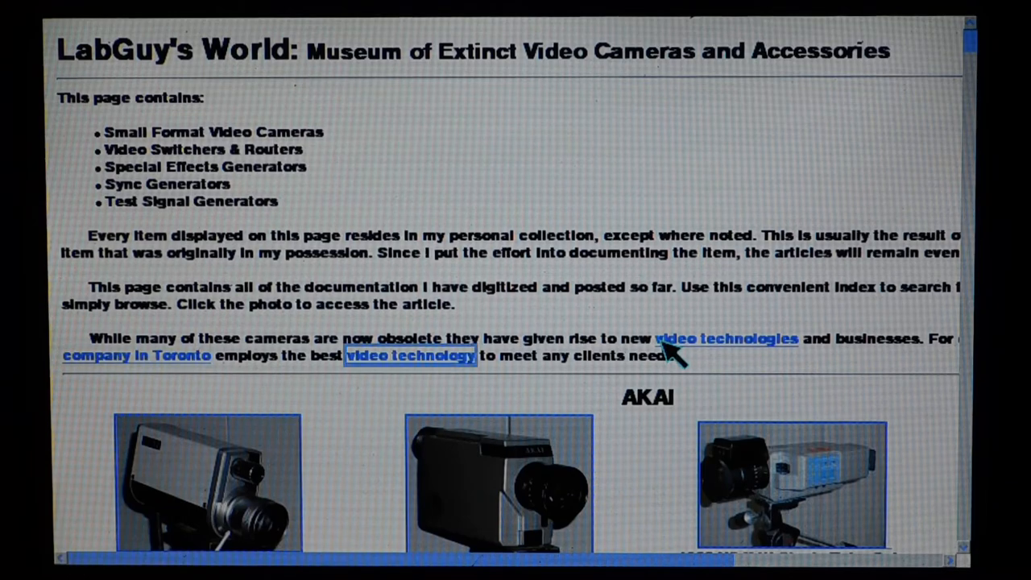
{"action": "scroll", "scroll_direction": "down", "scroll_amount": 3}
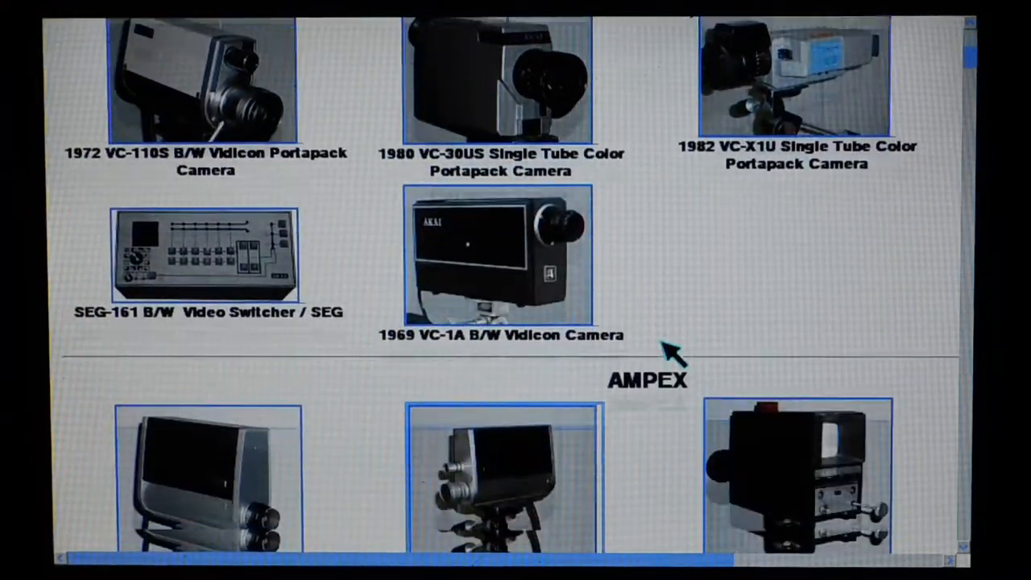
{"action": "scroll", "scroll_direction": "down", "scroll_amount": 3}
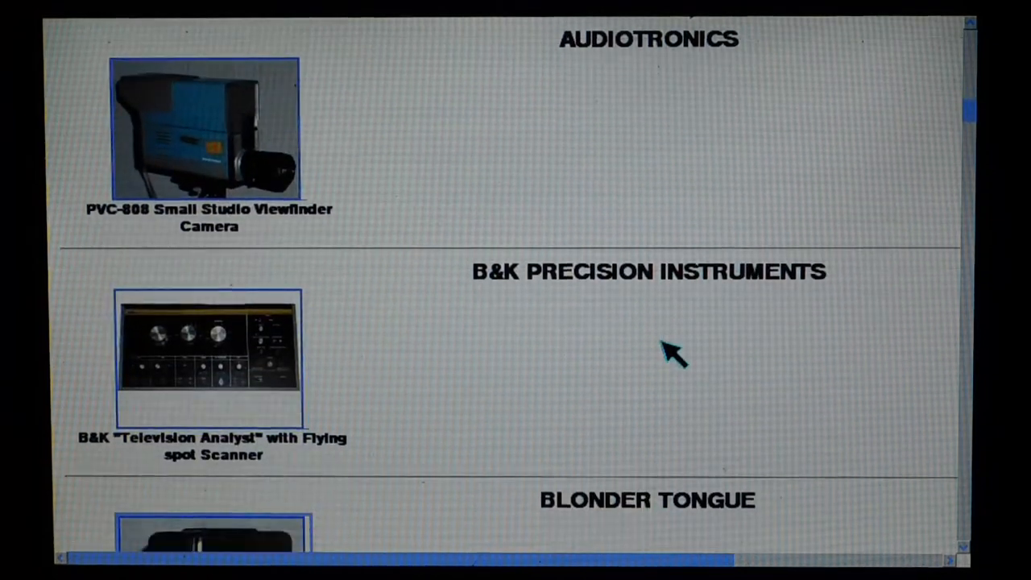
{"action": "scroll", "scroll_direction": "down", "scroll_amount": 3}
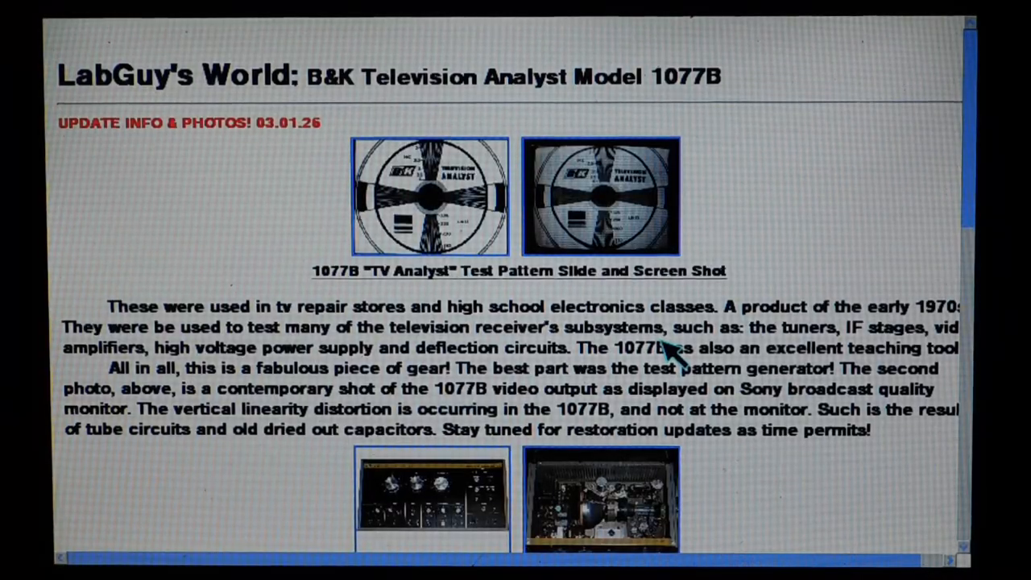
Read down the B&K 1077B article to its flying spot scanner section
{"action": "scroll", "scroll_direction": "down", "scroll_amount": 3}
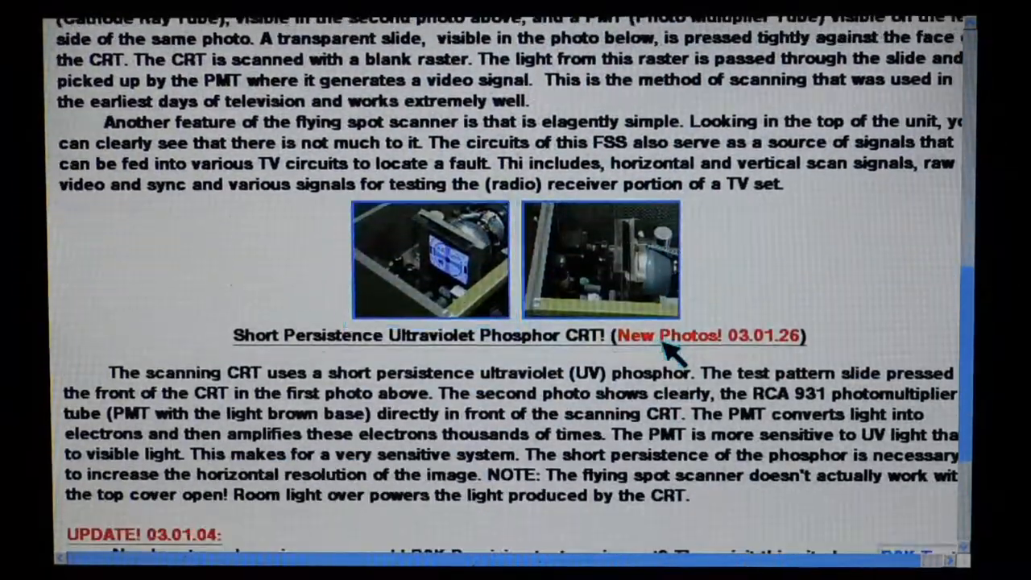
{"action": "scroll", "scroll_direction": "down", "scroll_amount": 3}
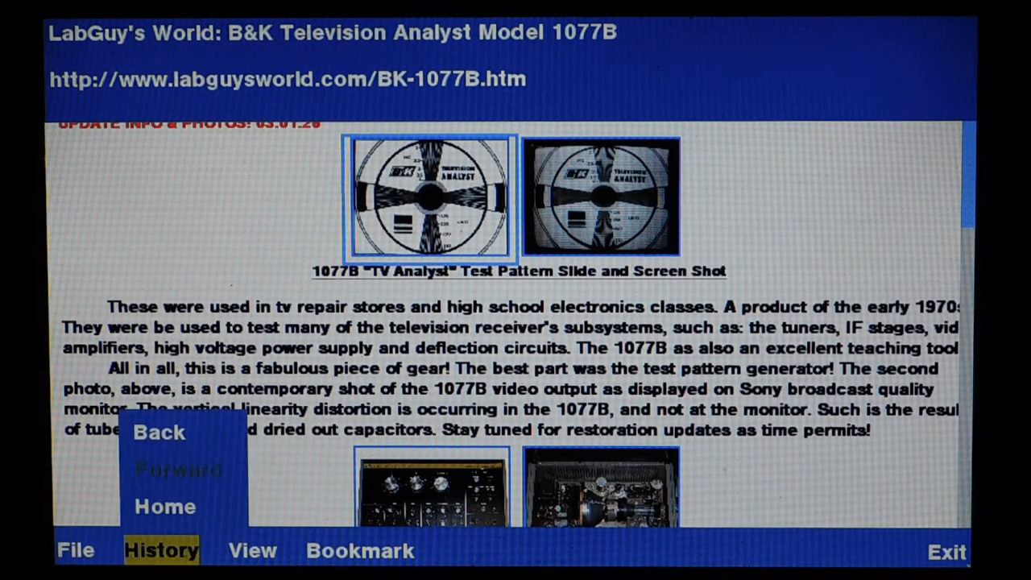
Go back to the camera museum page and scroll down through Concord to Craig
{"action": "left_click", "coordinate": [160, 431]}
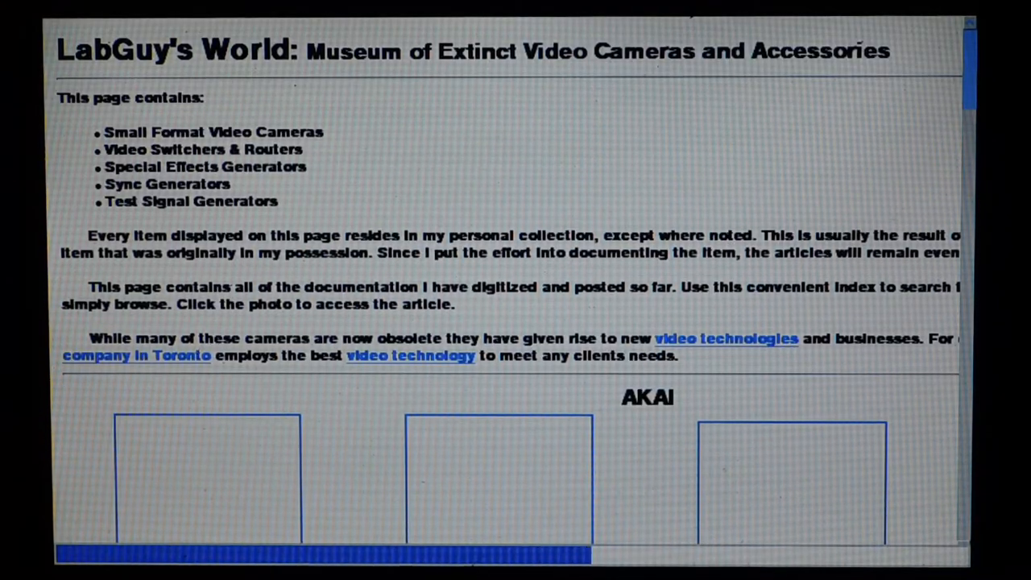
{"action": "scroll", "scroll_direction": "down", "scroll_amount": 3}
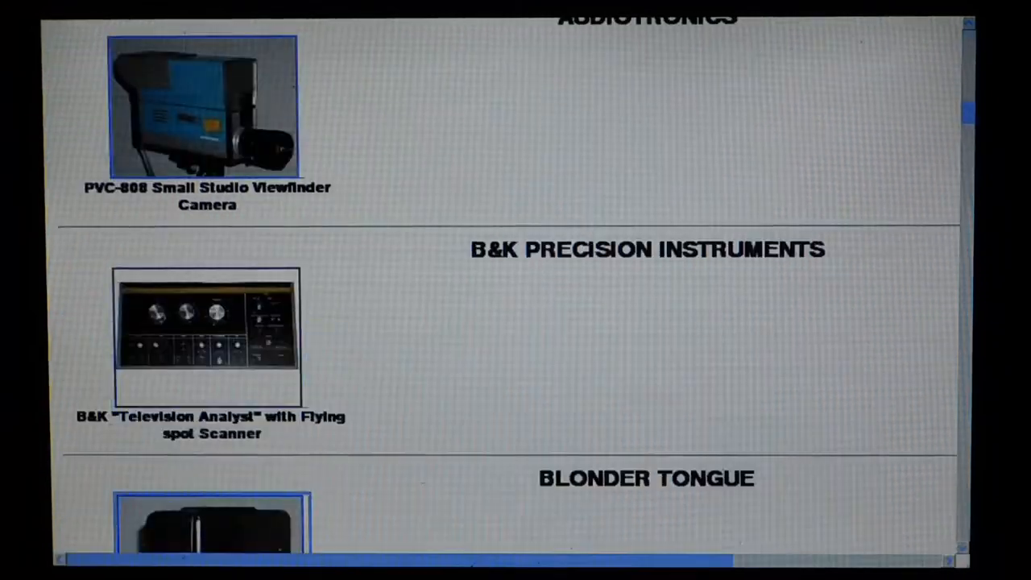
{"action": "scroll", "scroll_direction": "down", "scroll_amount": 3}
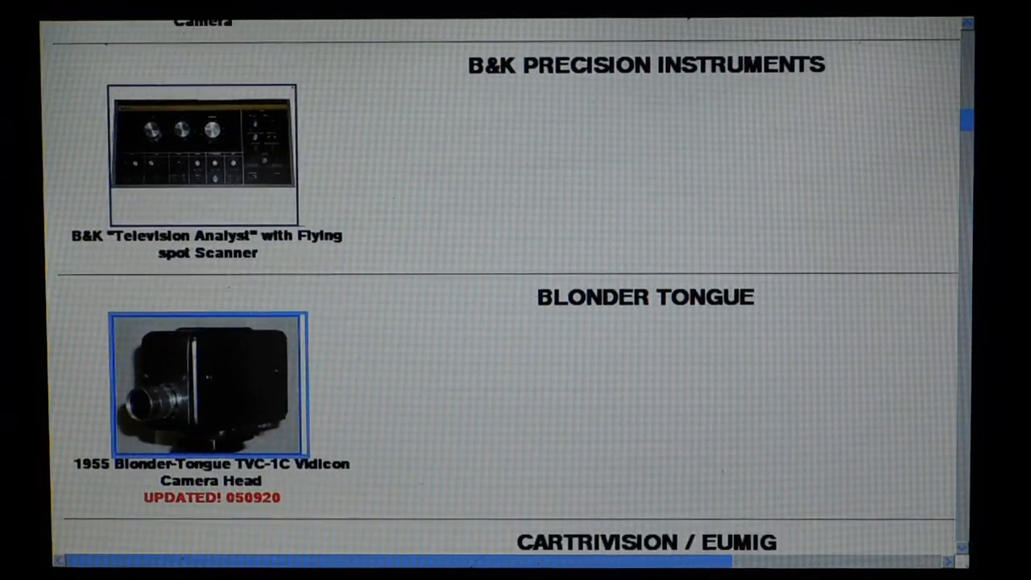
{"action": "scroll", "scroll_direction": "down", "scroll_amount": 3}
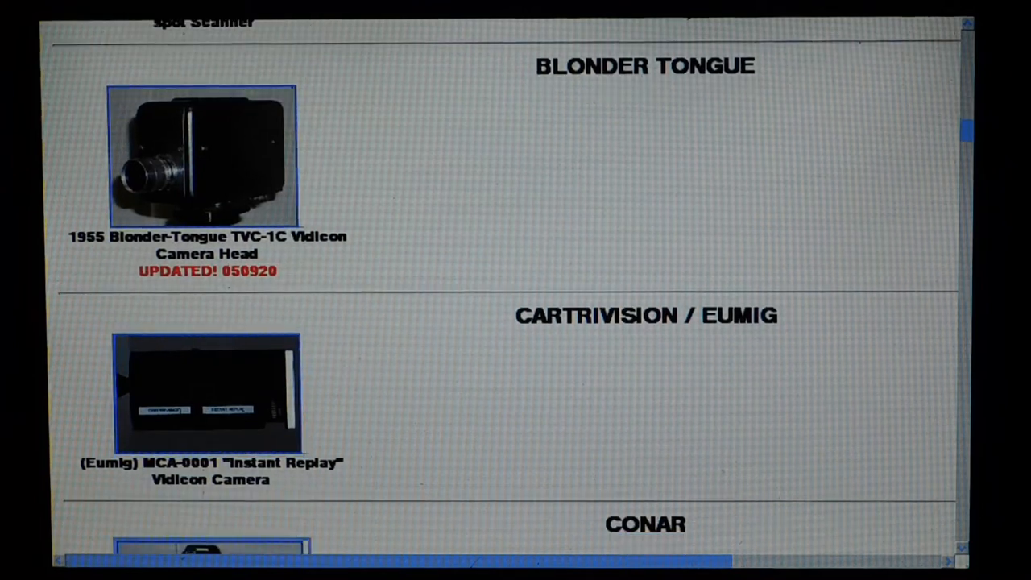
{"action": "scroll", "scroll_direction": "down", "scroll_amount": 3}
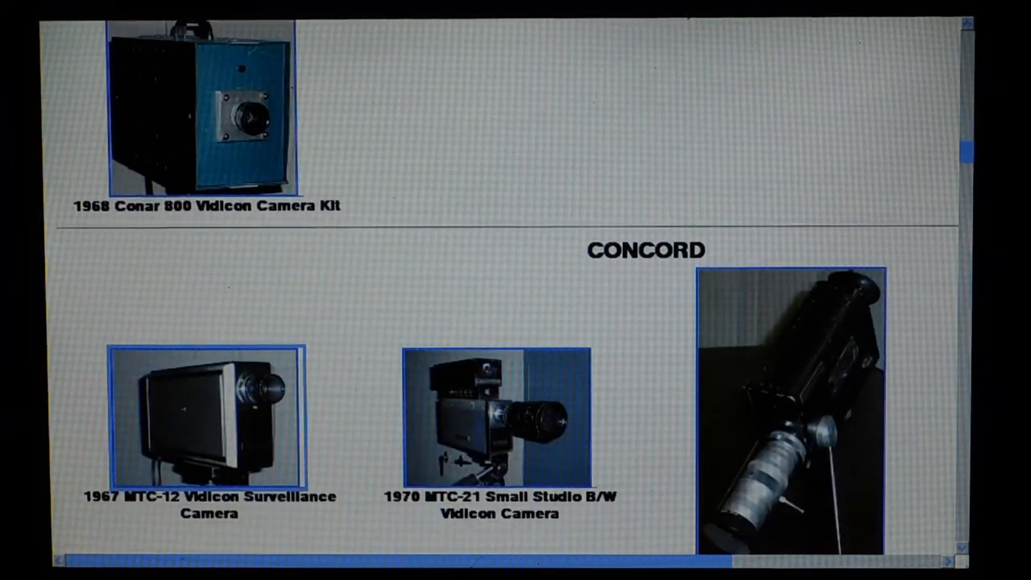
{"action": "scroll", "scroll_direction": "down", "scroll_amount": 3}
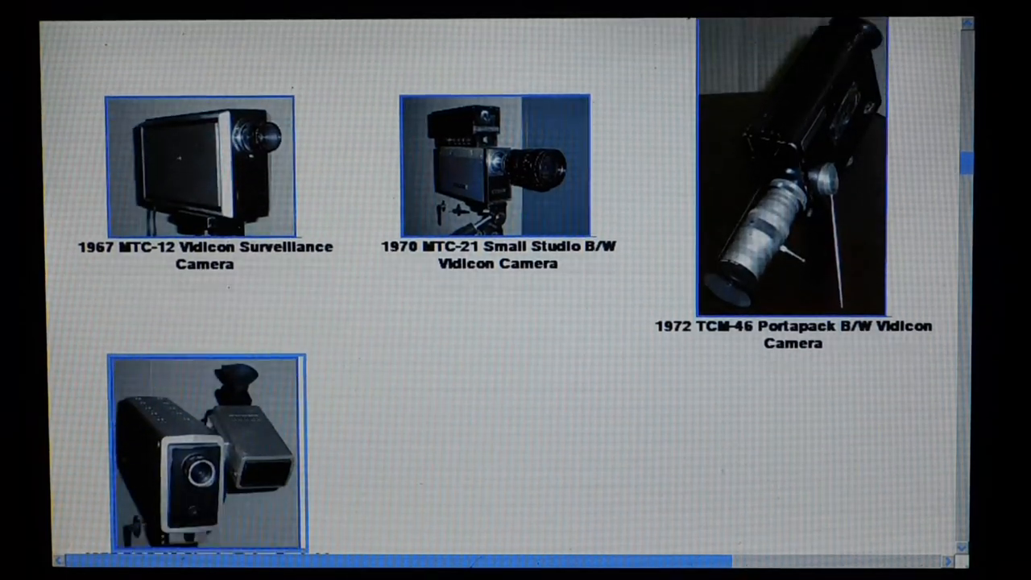
{"action": "scroll", "scroll_direction": "down", "scroll_amount": 3}
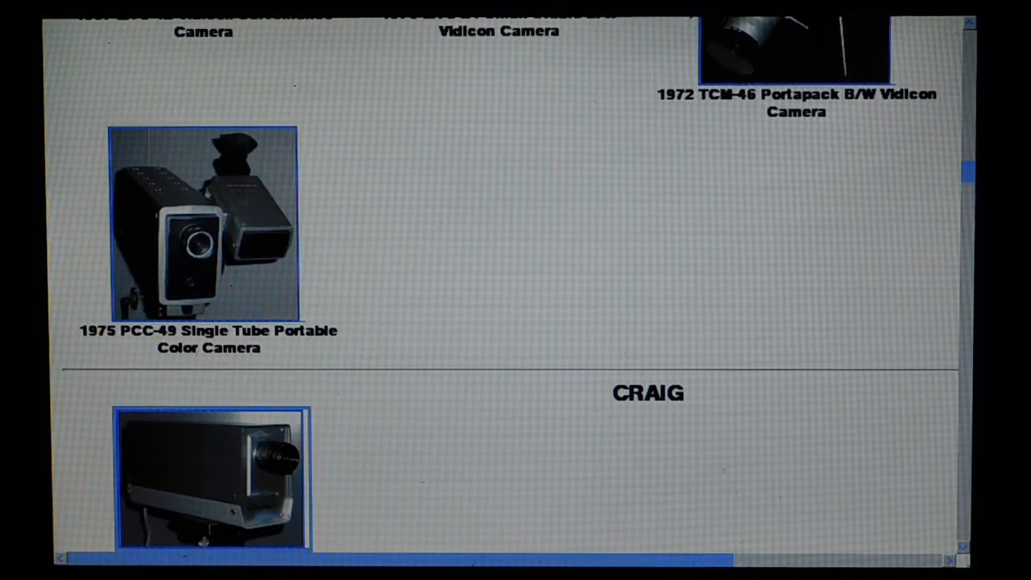
View the 1975 Concord PCC-49 camera article, then go back in history
{"action": "left_click", "coordinate": [197, 234]}
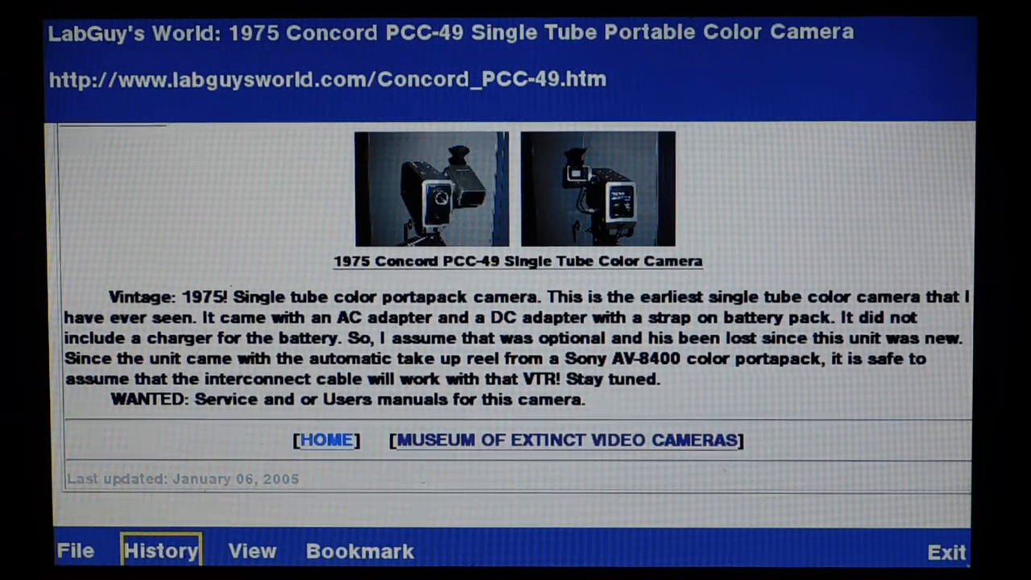
{"action": "left_click", "coordinate": [161, 551]}
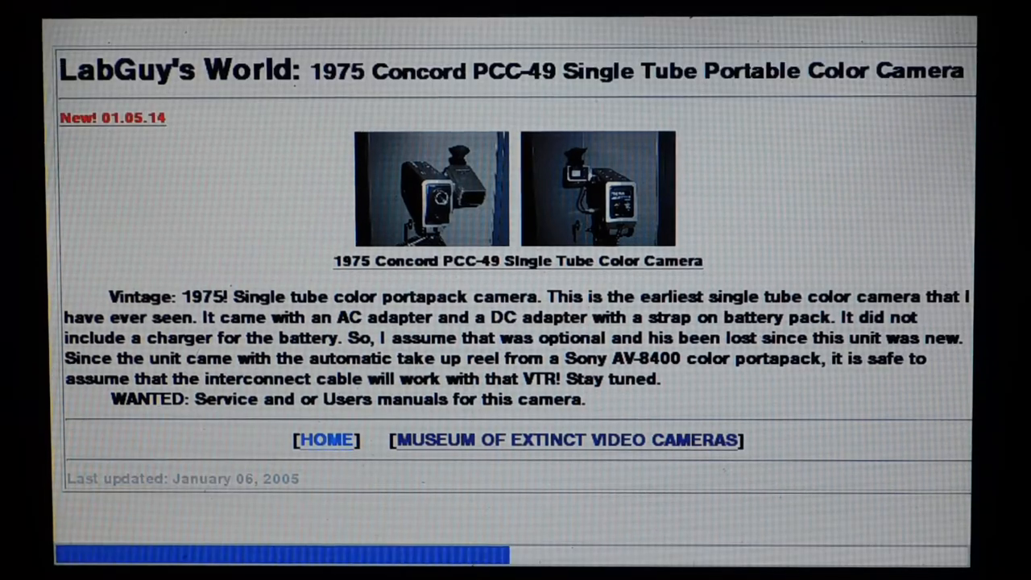
Scroll the museum page past Dage, Dumont, Electronika and GBC to General Electric
{"action": "left_click", "coordinate": [567, 440]}
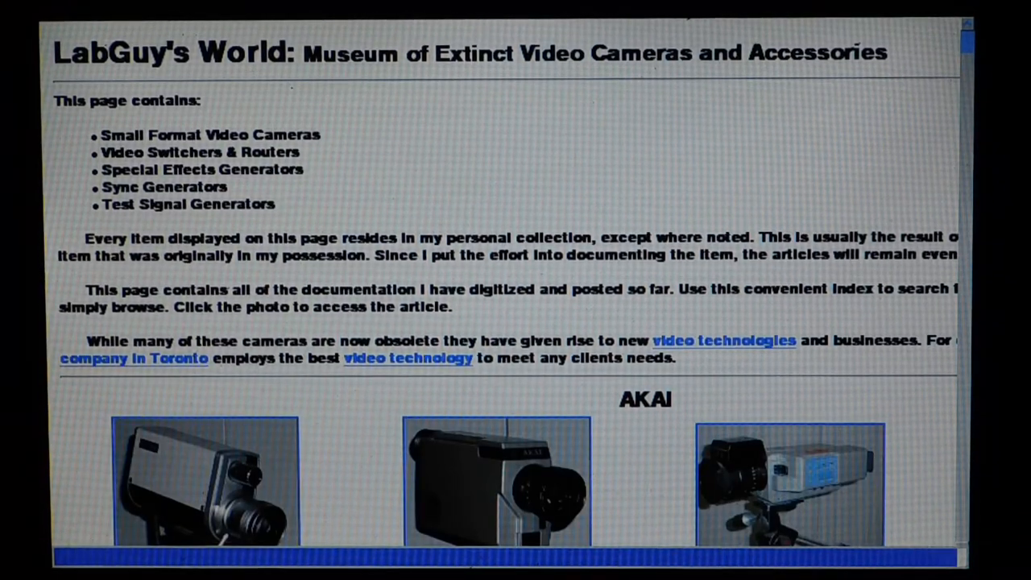
{"action": "scroll", "scroll_direction": "down", "scroll_amount": 3}
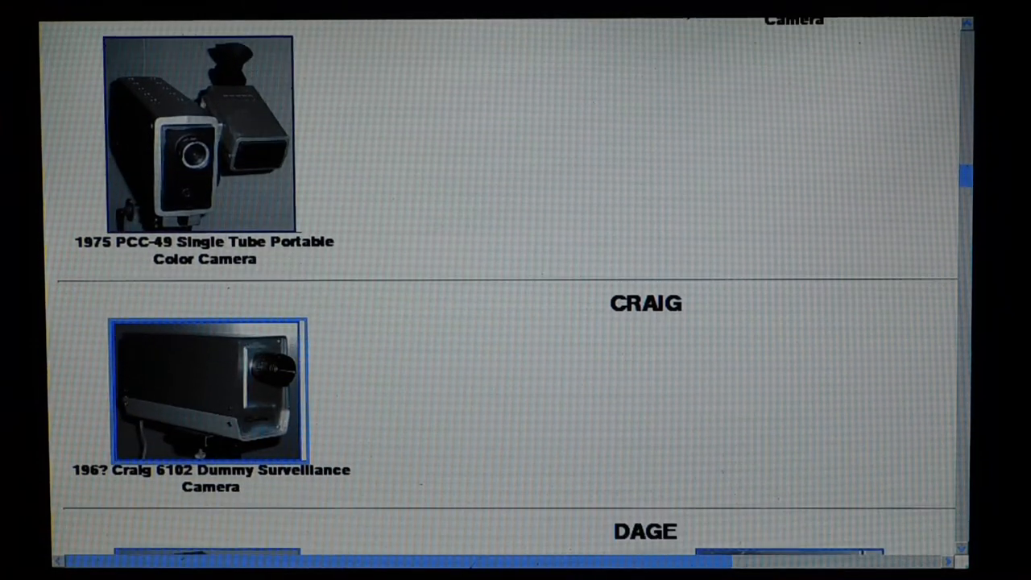
{"action": "scroll", "scroll_direction": "down", "scroll_amount": 3}
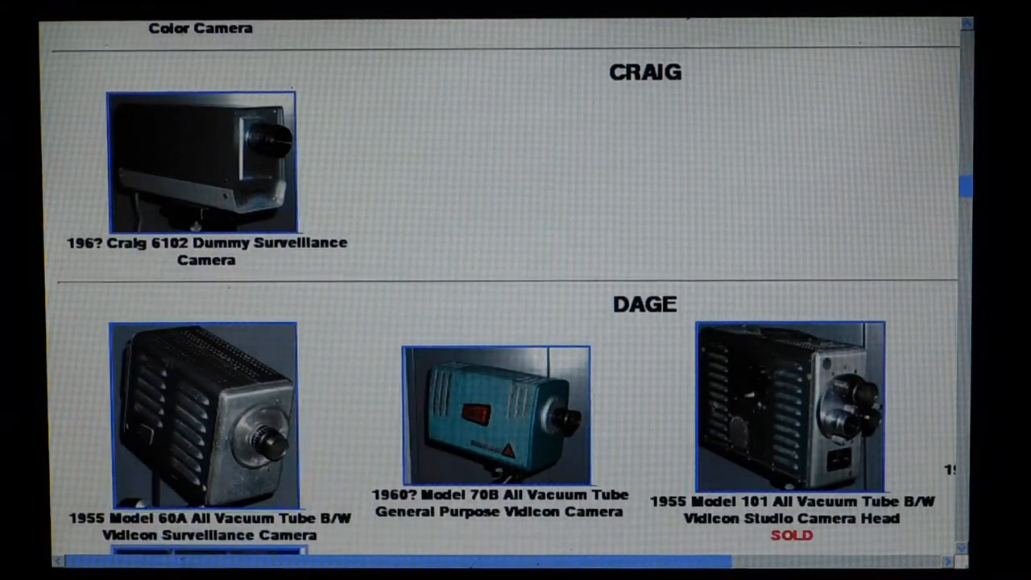
{"action": "scroll", "scroll_direction": "down", "scroll_amount": 3}
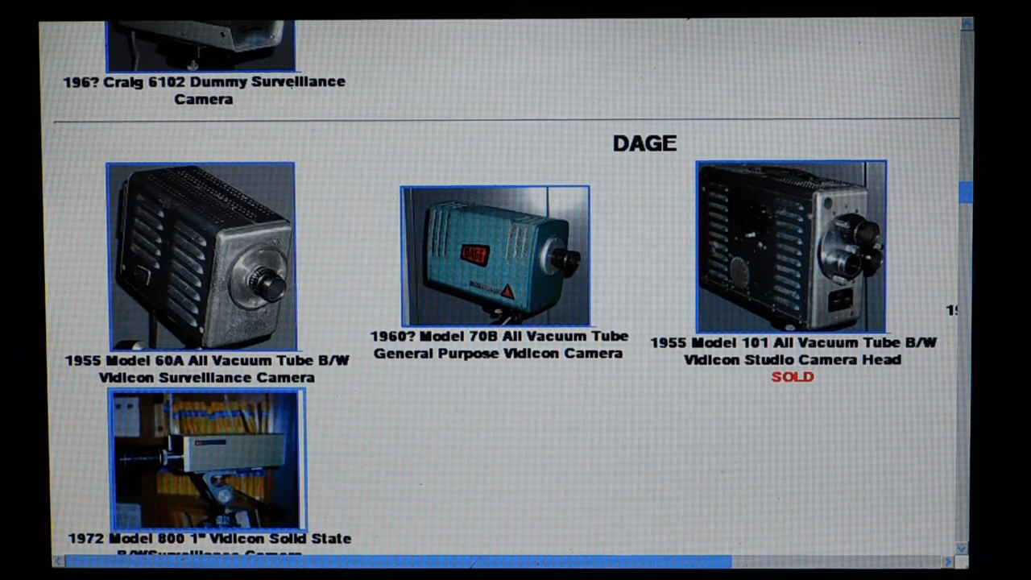
{"action": "scroll", "scroll_direction": "down", "scroll_amount": 3}
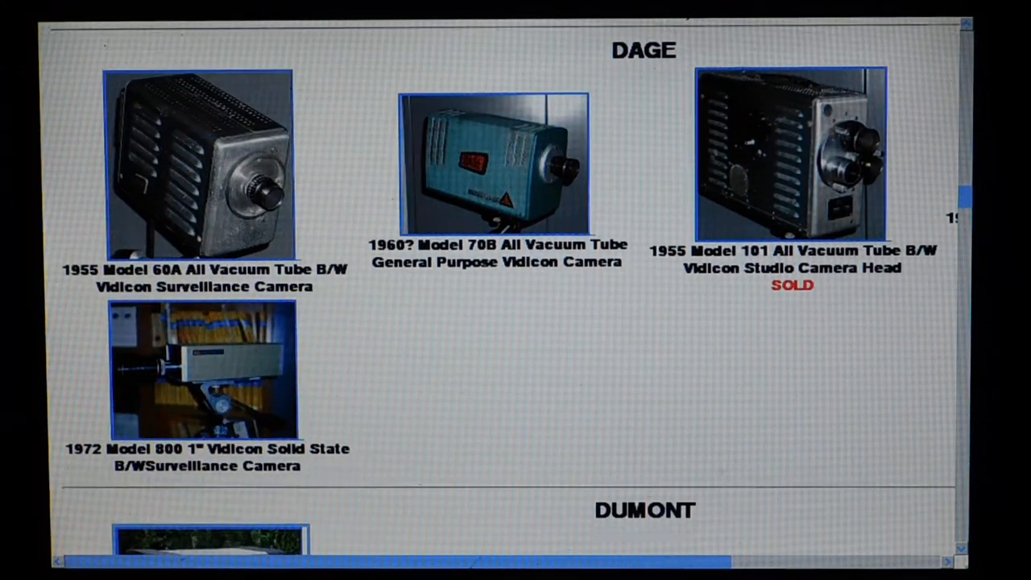
{"action": "scroll", "scroll_direction": "down", "scroll_amount": 3}
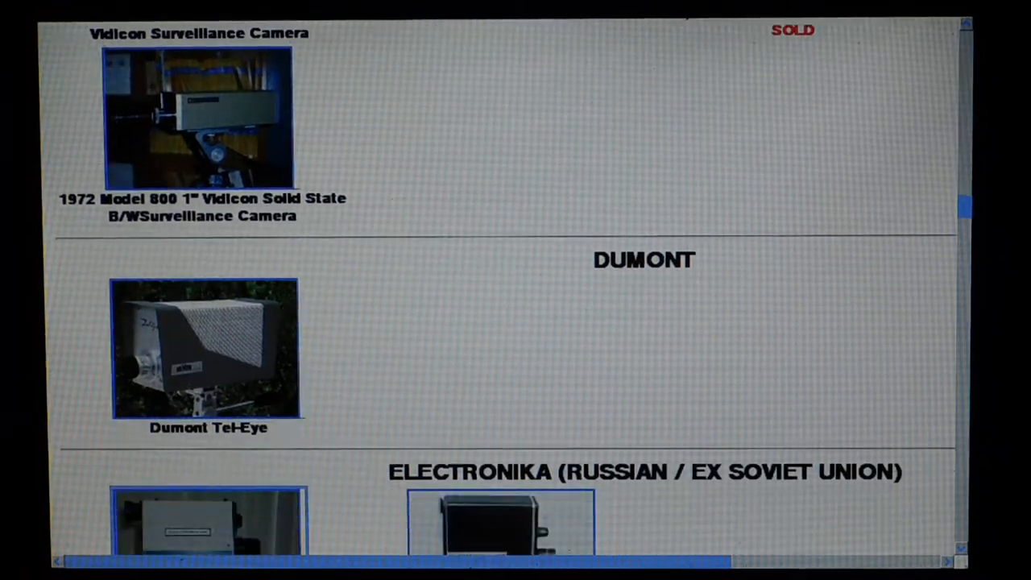
{"action": "scroll", "scroll_direction": "down", "scroll_amount": 3}
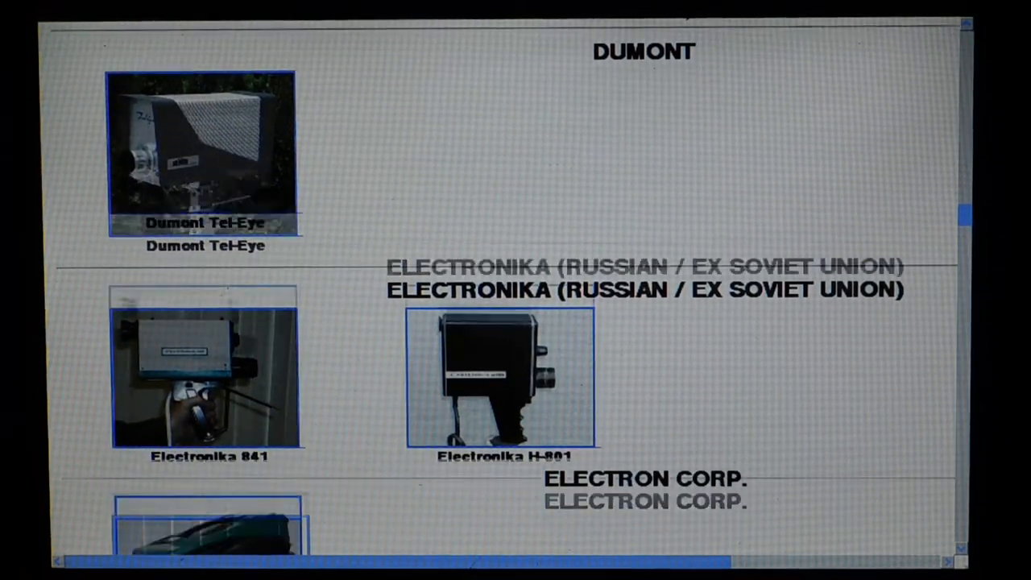
{"action": "scroll", "scroll_direction": "down", "scroll_amount": 3}
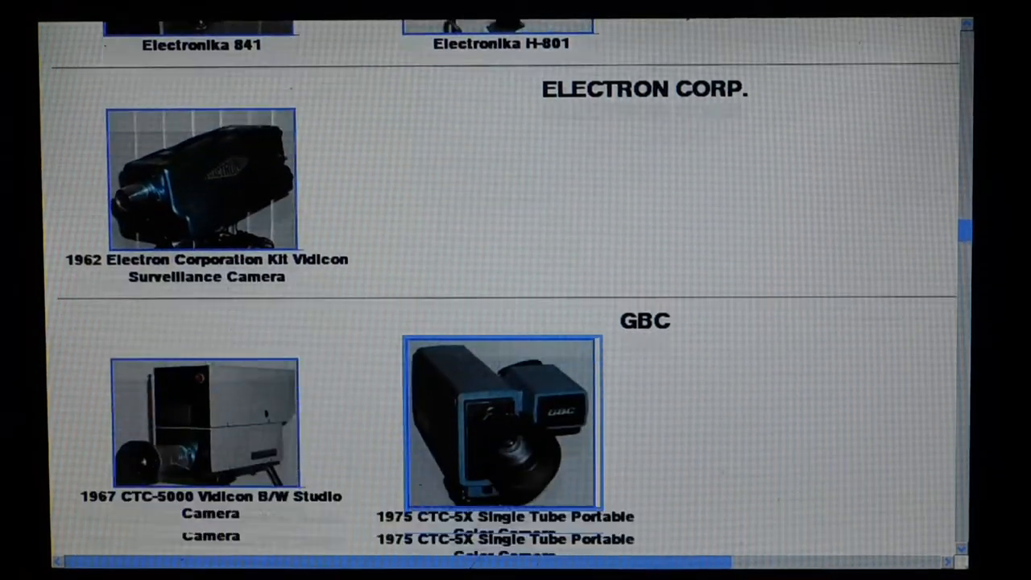
{"action": "scroll", "scroll_direction": "down", "scroll_amount": 3}
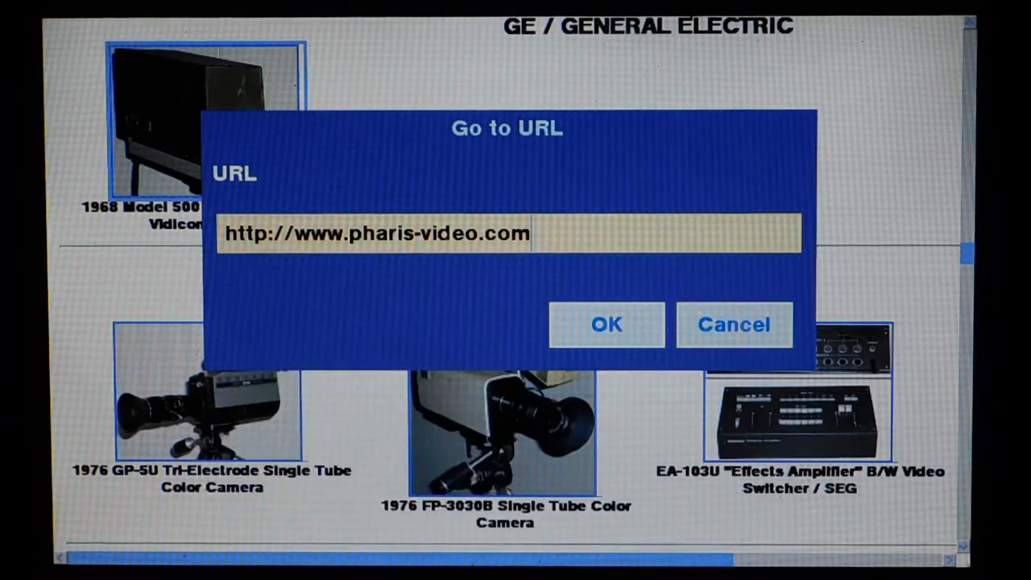
{"action": "left_click", "coordinate": [605, 323]}
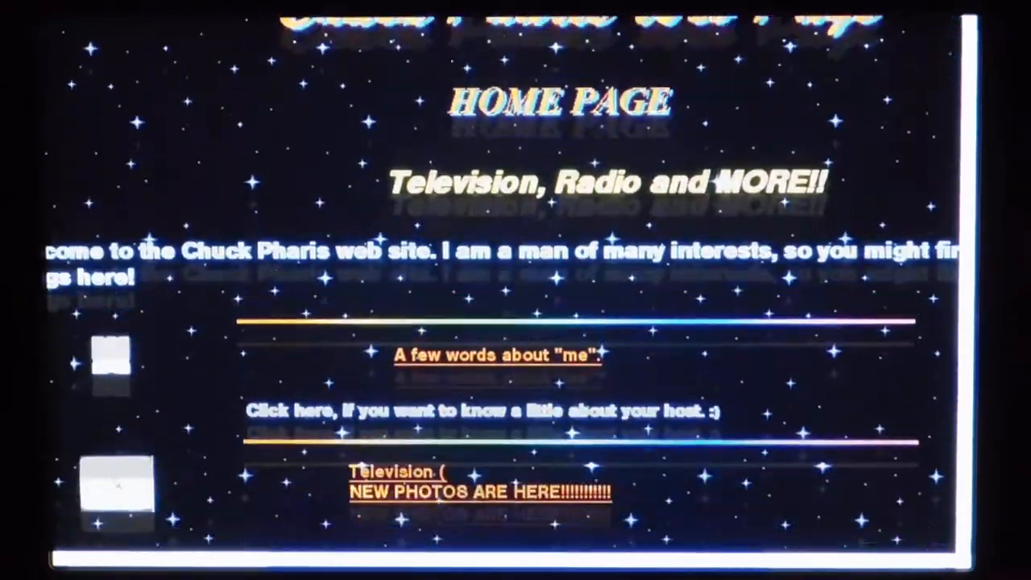
{"action": "scroll", "scroll_direction": "down", "scroll_amount": 3}
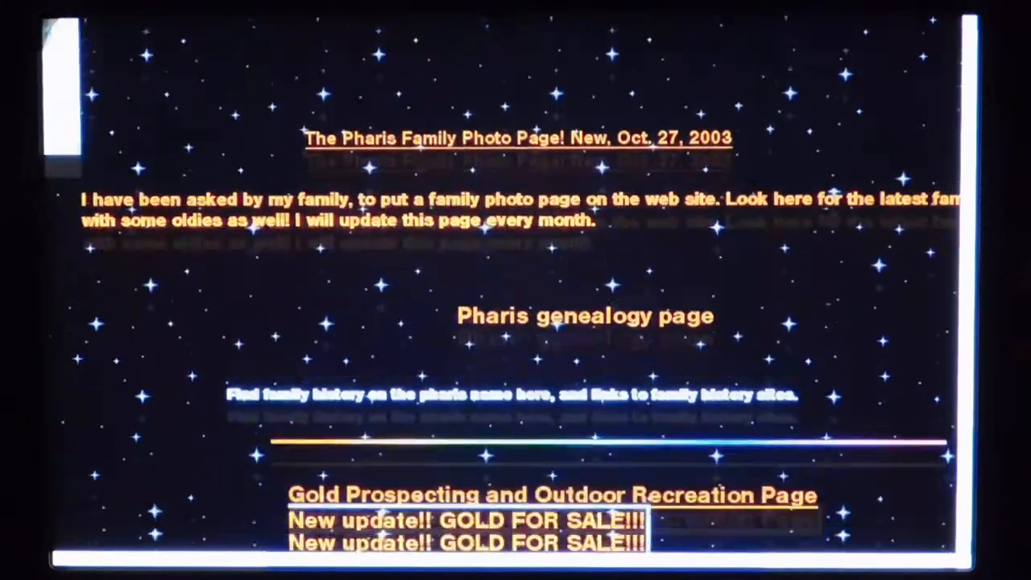
{"action": "scroll", "scroll_direction": "down", "scroll_amount": 3}
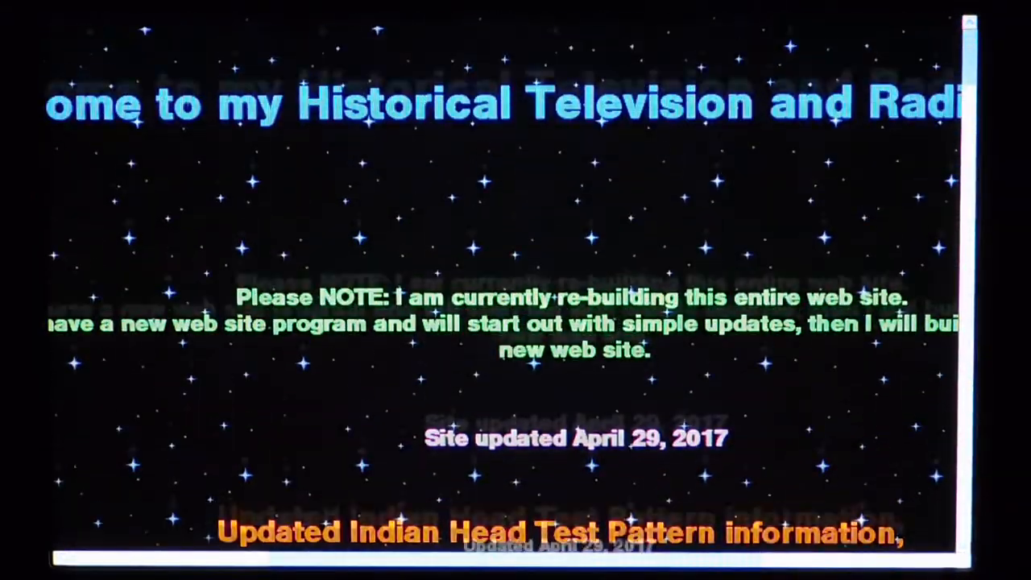
{"action": "scroll", "scroll_direction": "down", "scroll_amount": 3}
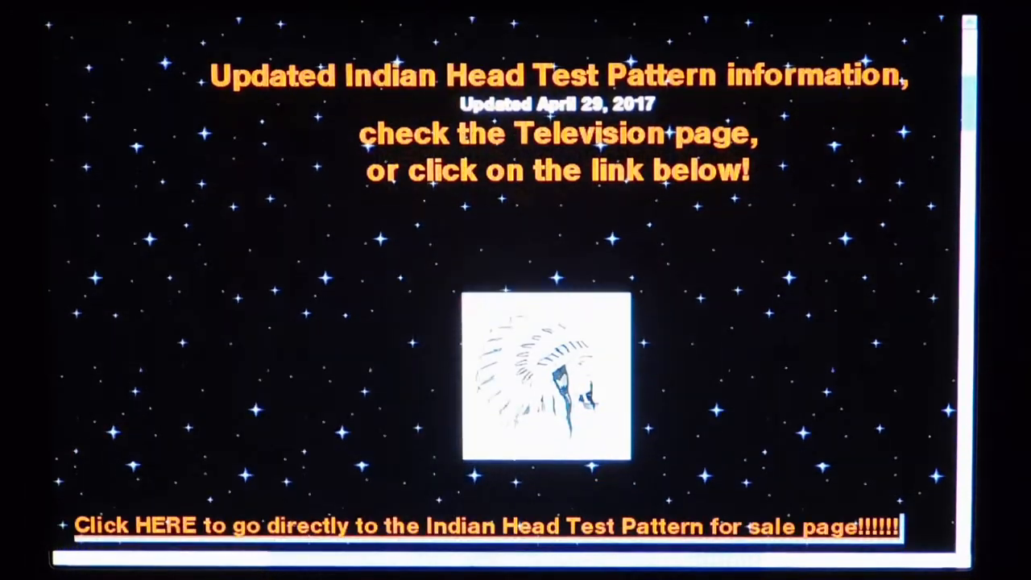
{"action": "scroll", "scroll_direction": "down", "scroll_amount": 3}
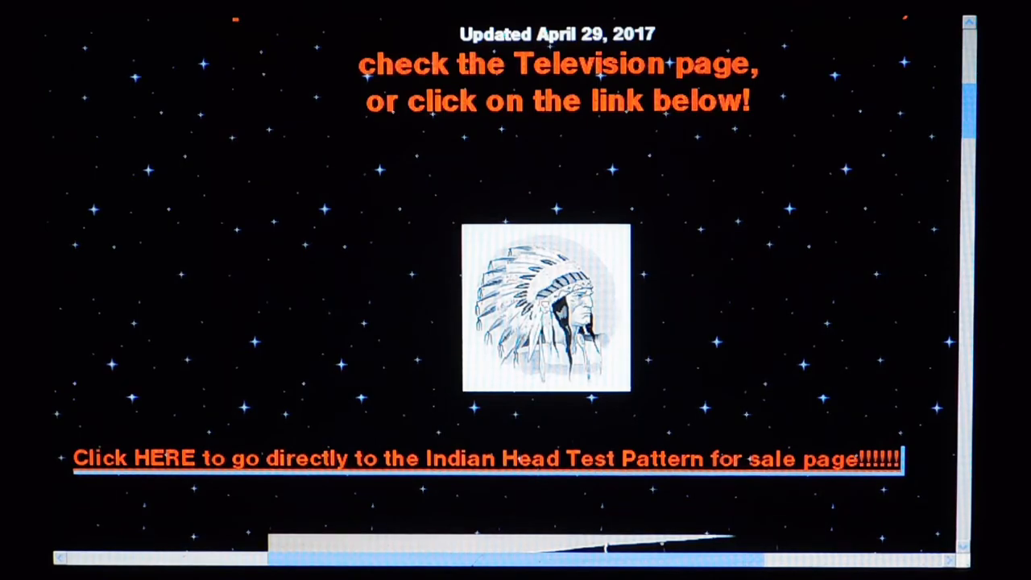
{"action": "scroll", "scroll_direction": "down", "scroll_amount": 3}
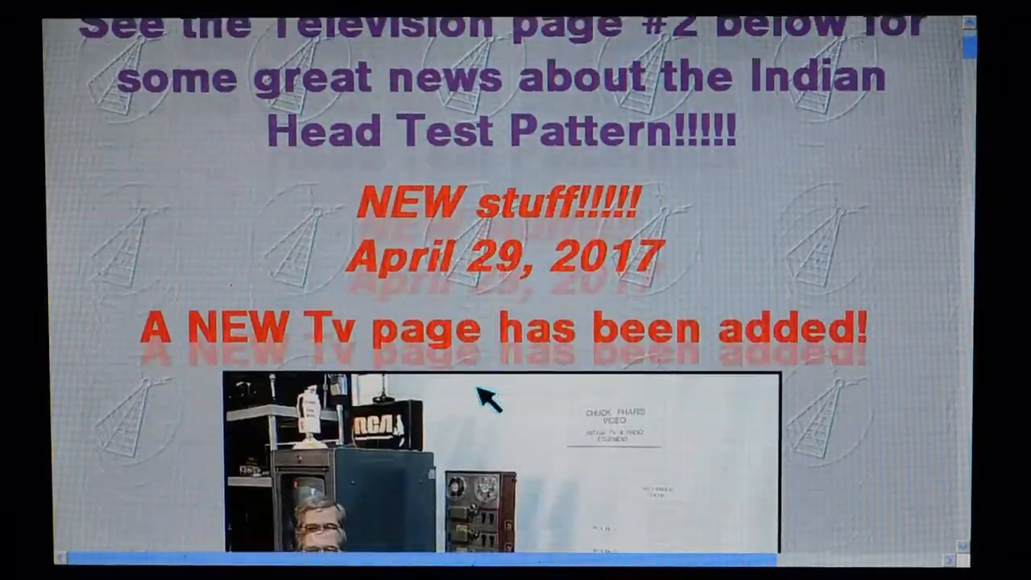
{"action": "scroll", "scroll_direction": "down", "scroll_amount": 3}
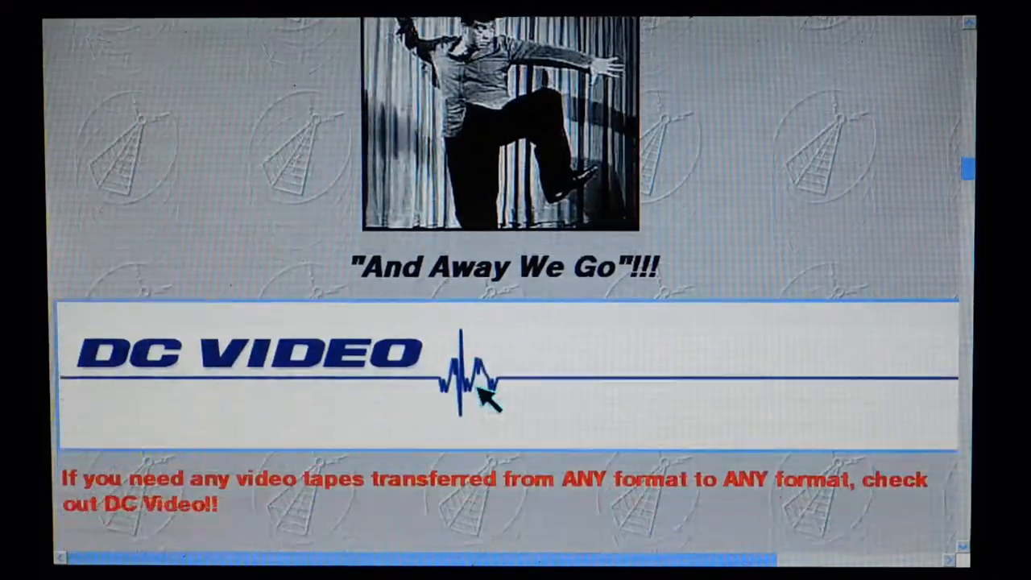
{"action": "scroll", "scroll_direction": "down", "scroll_amount": 3}
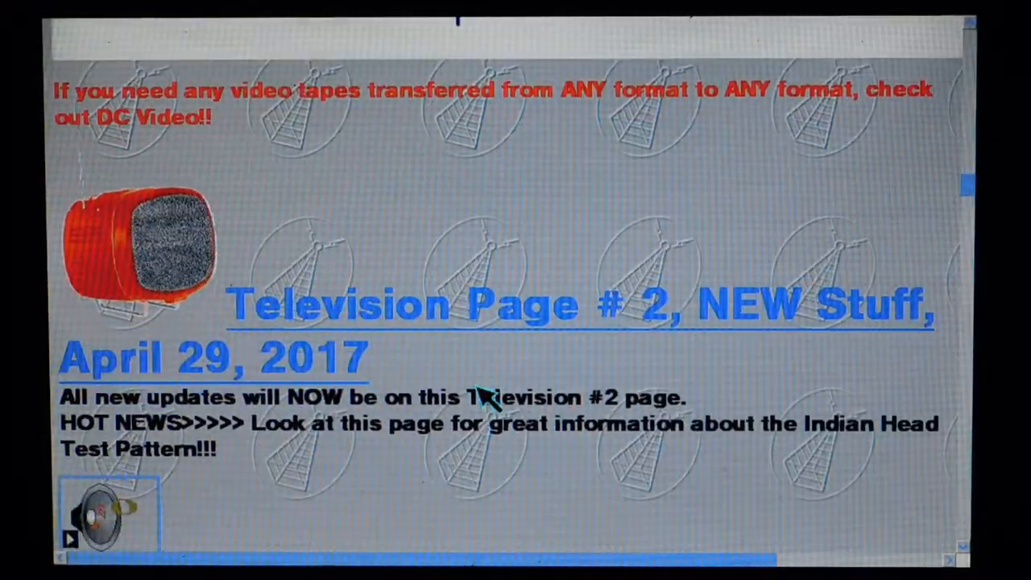
{"action": "scroll", "scroll_direction": "down", "scroll_amount": 3}
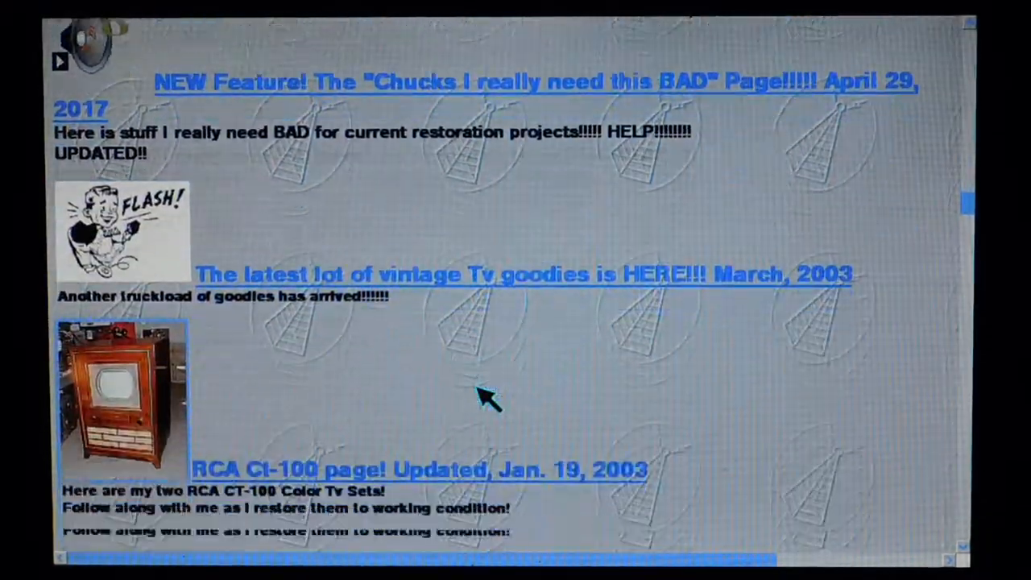
{"action": "scroll", "scroll_direction": "down", "scroll_amount": 3}
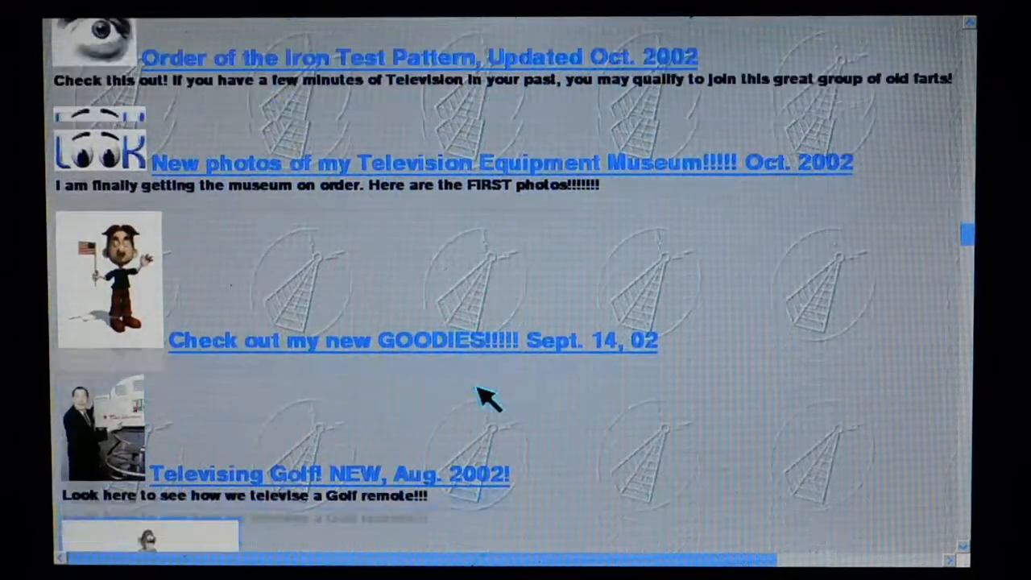
{"action": "scroll", "scroll_direction": "down", "scroll_amount": 3}
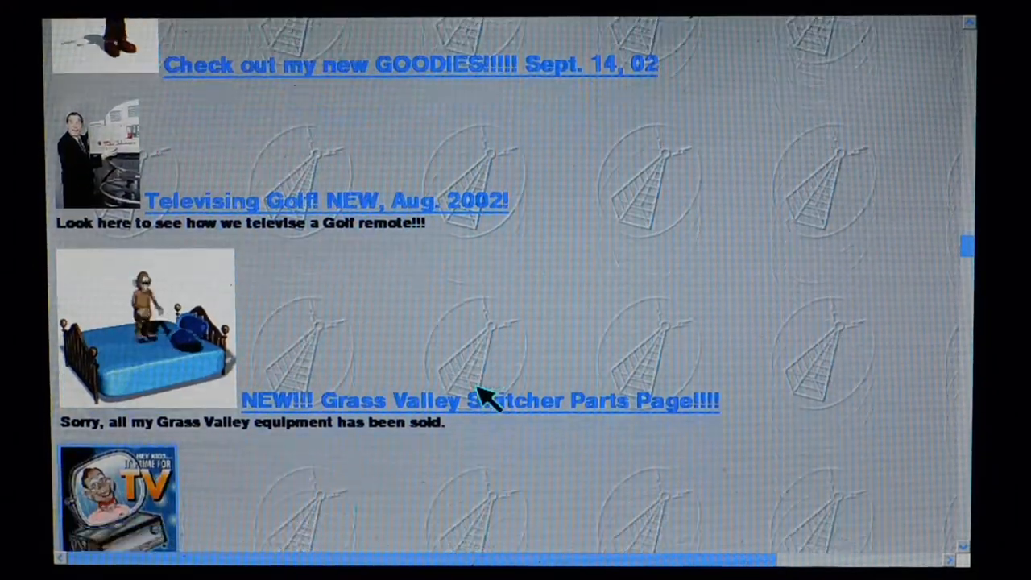
{"action": "scroll", "scroll_direction": "down", "scroll_amount": 3}
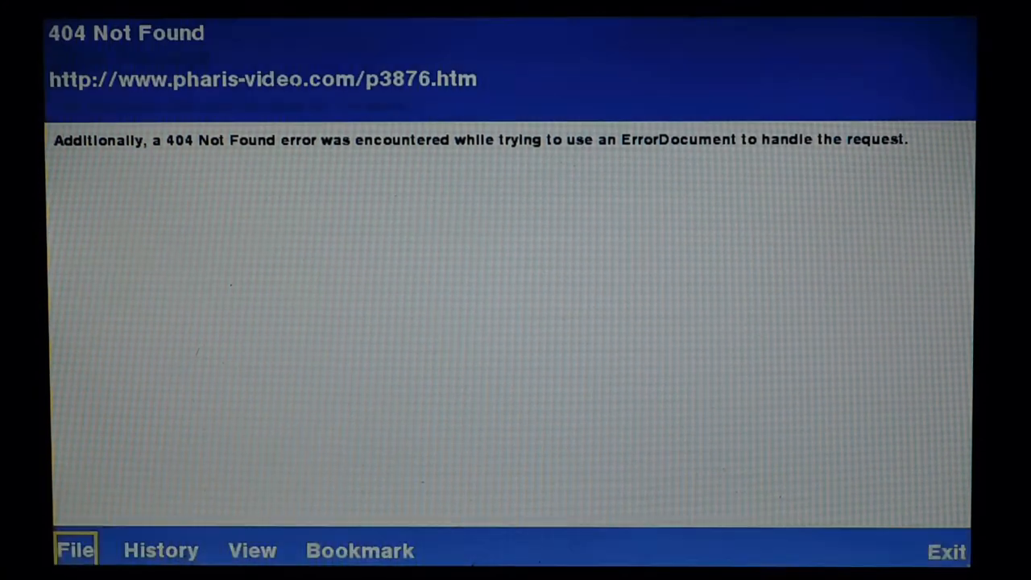
Go back from the 404 Not Found page to the Chuck Pharis television page via History
{"action": "left_click", "coordinate": [165, 551]}
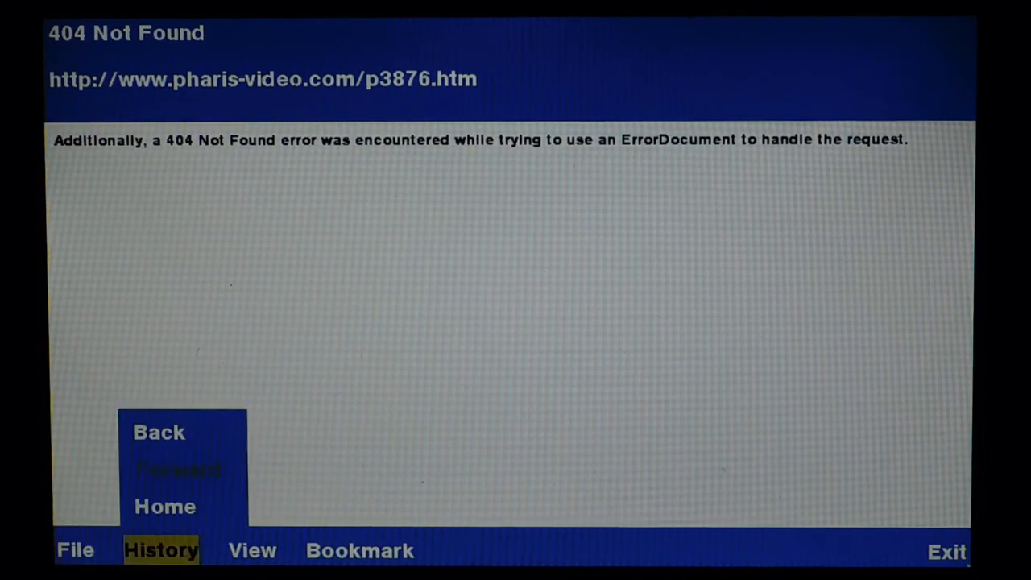
{"action": "left_click", "coordinate": [161, 506]}
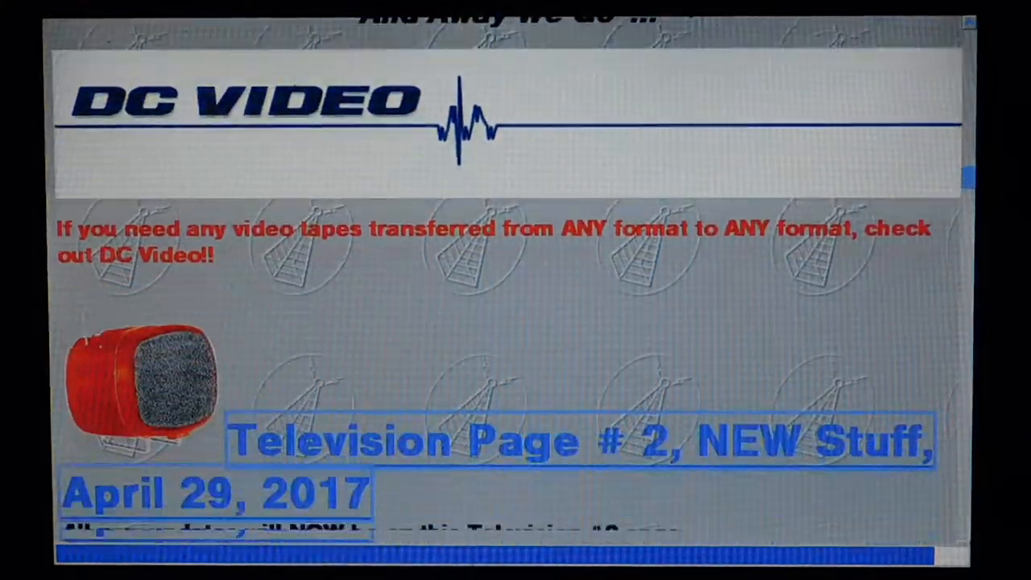
{"action": "scroll", "scroll_direction": "down", "scroll_amount": 3}
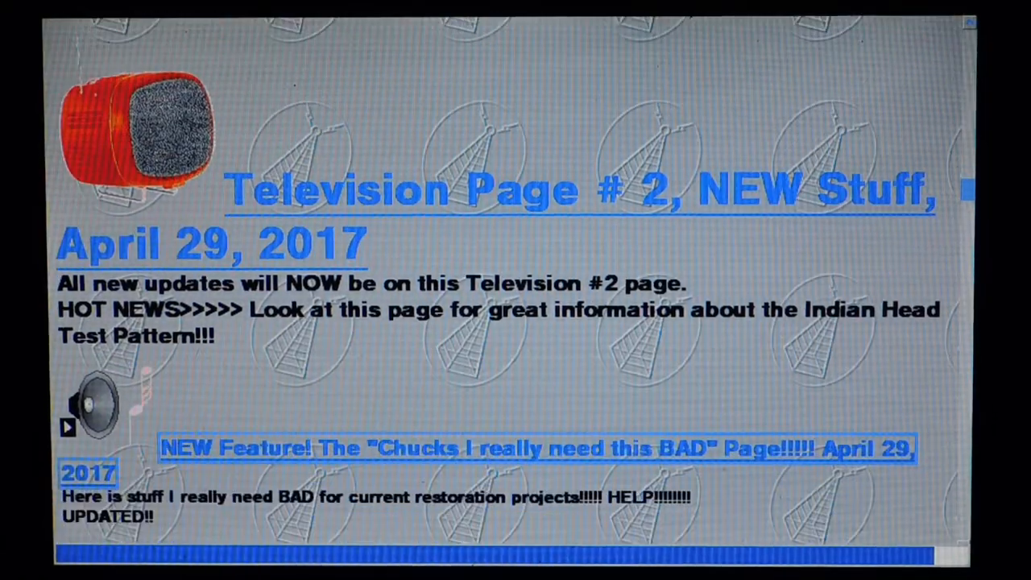
{"action": "scroll", "scroll_direction": "down", "scroll_amount": 3}
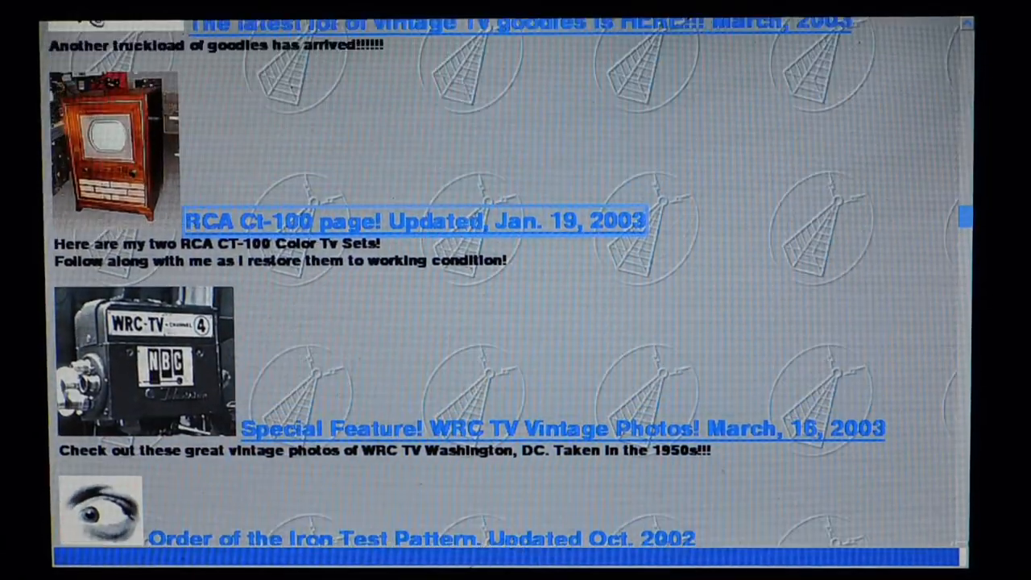
{"action": "scroll", "scroll_direction": "up", "scroll_amount": 3}
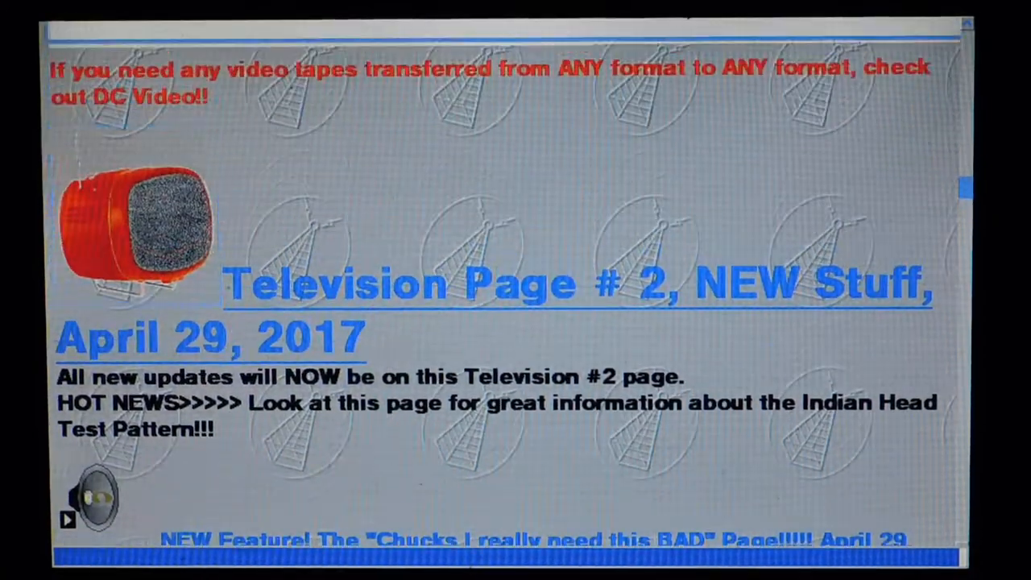
{"action": "scroll", "scroll_direction": "down", "scroll_amount": 3}
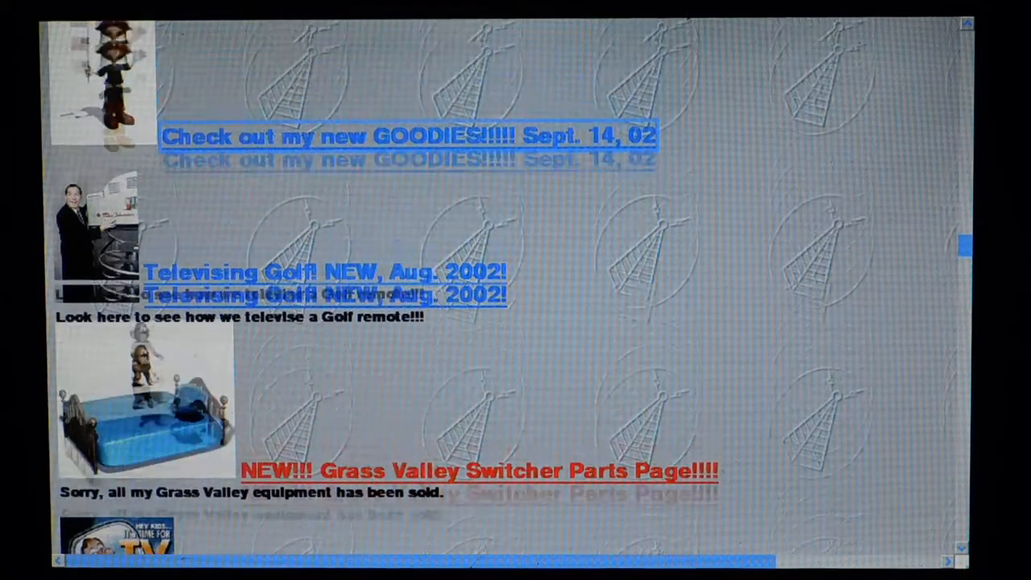
{"action": "scroll", "scroll_direction": "up", "scroll_amount": 3}
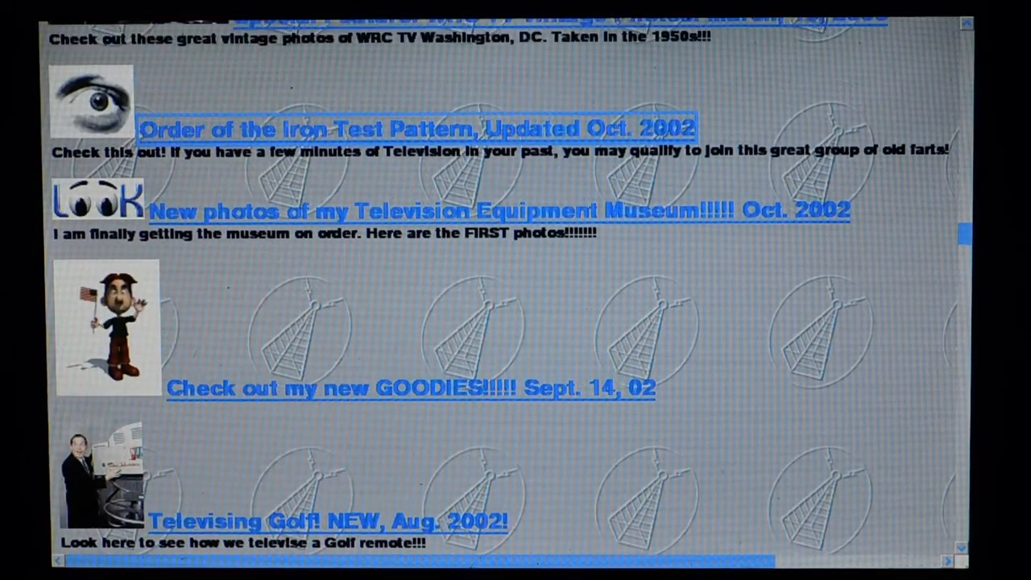
{"action": "scroll", "scroll_direction": "up", "scroll_amount": 3}
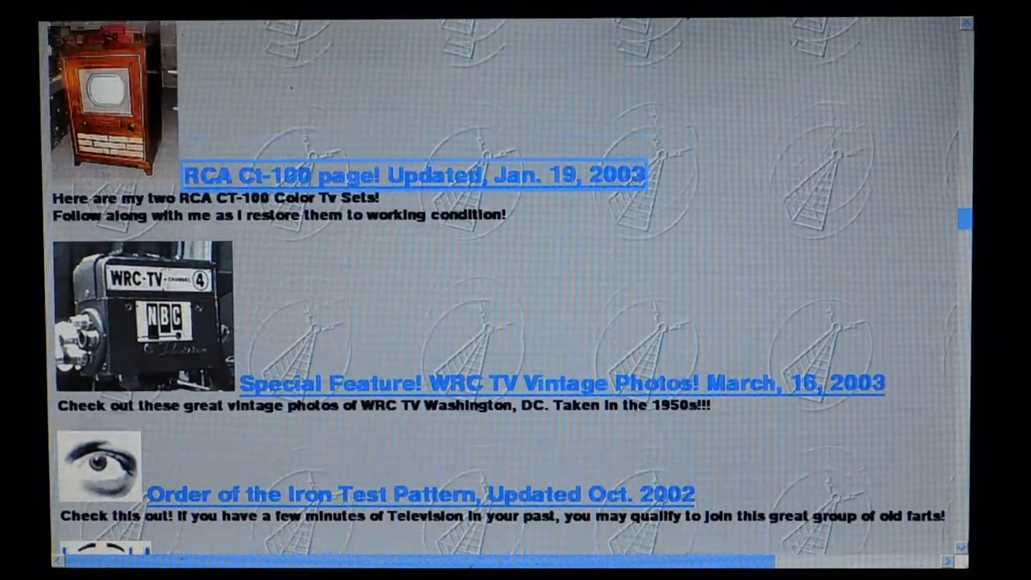
{"action": "scroll", "scroll_direction": "up", "scroll_amount": 3}
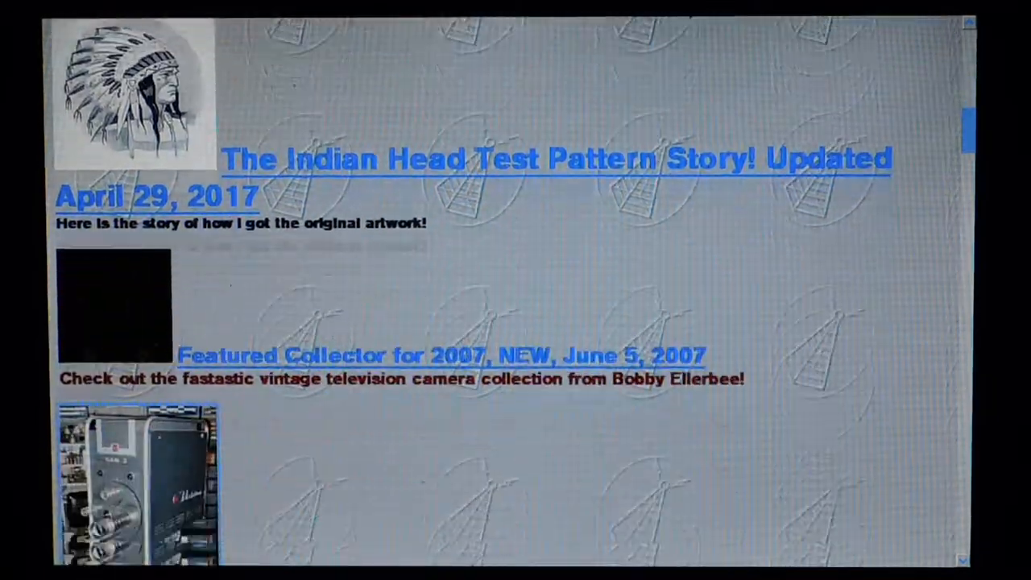
{"action": "scroll", "scroll_direction": "down", "scroll_amount": 3}
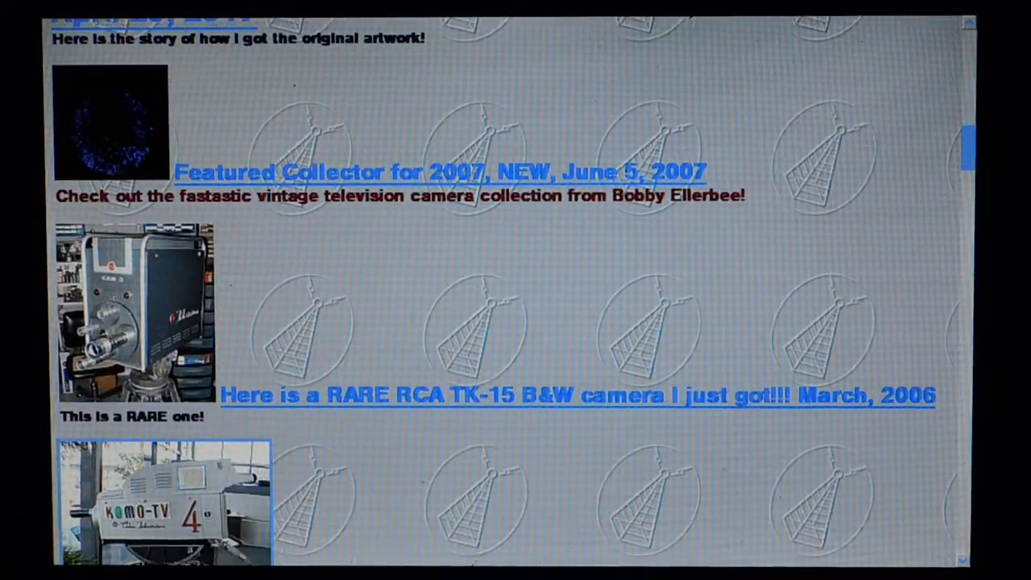
{"action": "scroll", "scroll_direction": "down", "scroll_amount": 3}
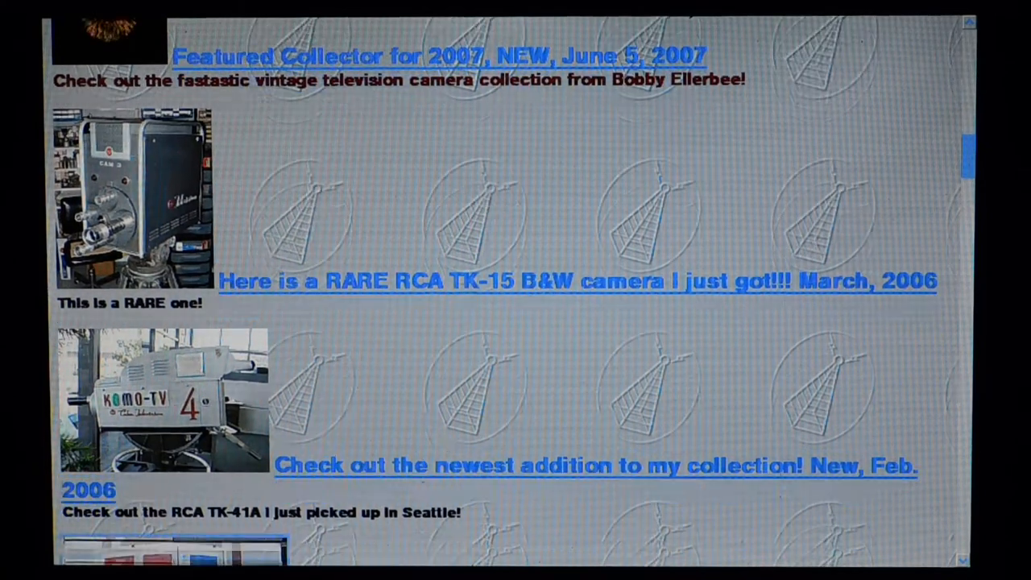
{"action": "scroll", "scroll_direction": "down", "scroll_amount": 3}
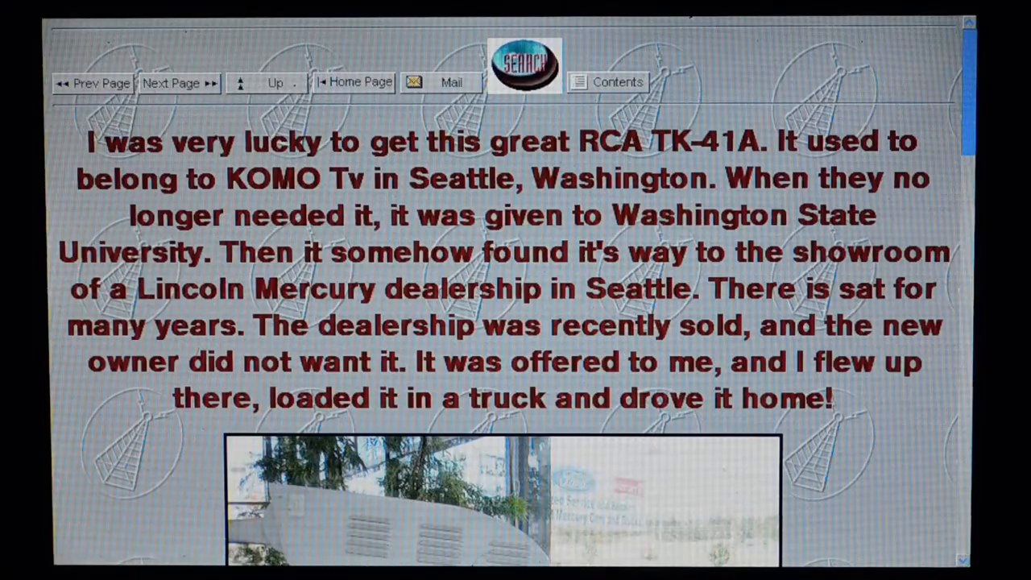
Scroll the RCA TK-41A page down past the KOMO TV history and photos to the footer
{"action": "scroll", "scroll_direction": "down", "scroll_amount": 3}
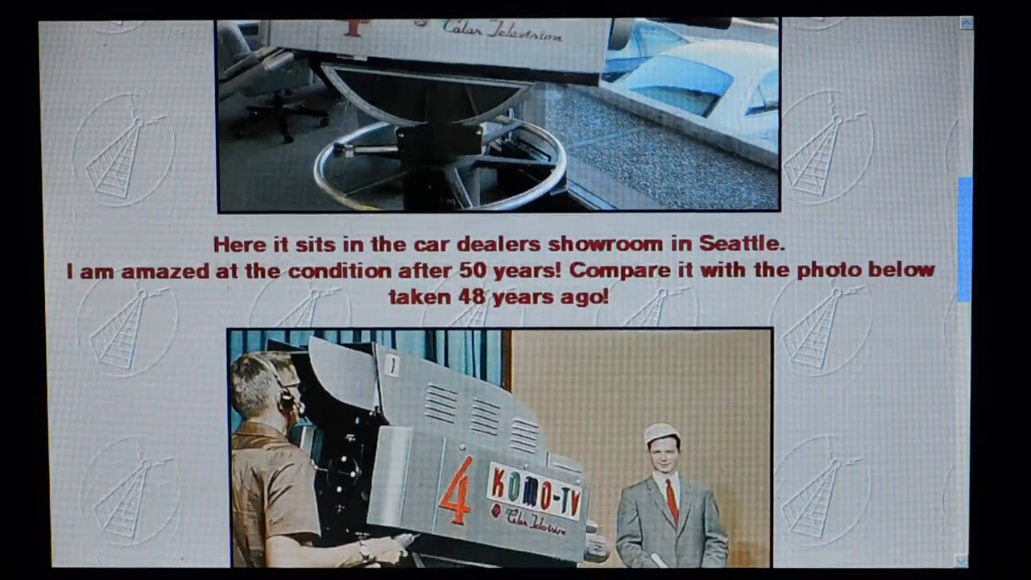
{"action": "scroll", "scroll_direction": "down", "scroll_amount": 3}
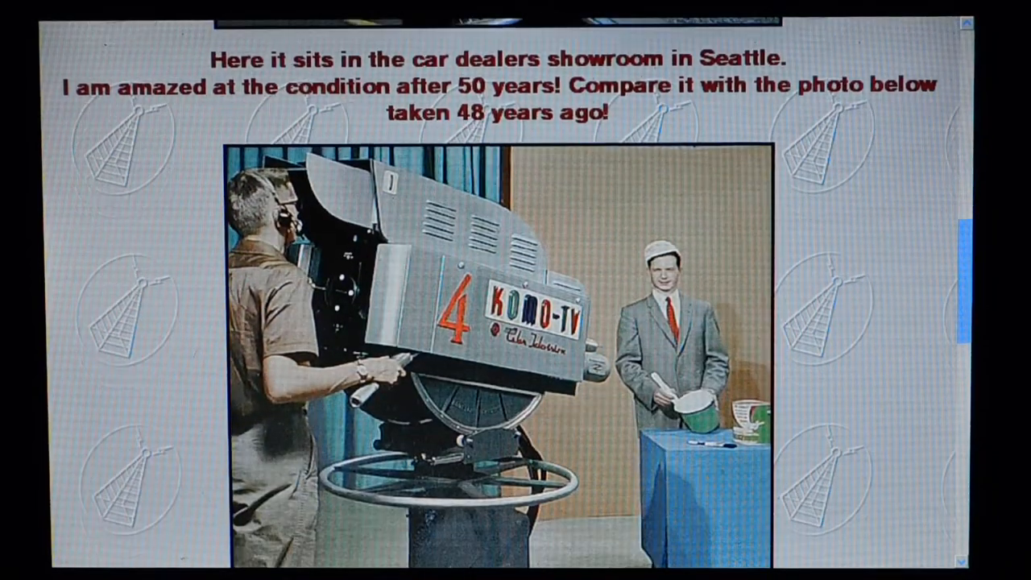
{"action": "scroll", "scroll_direction": "down", "scroll_amount": 3}
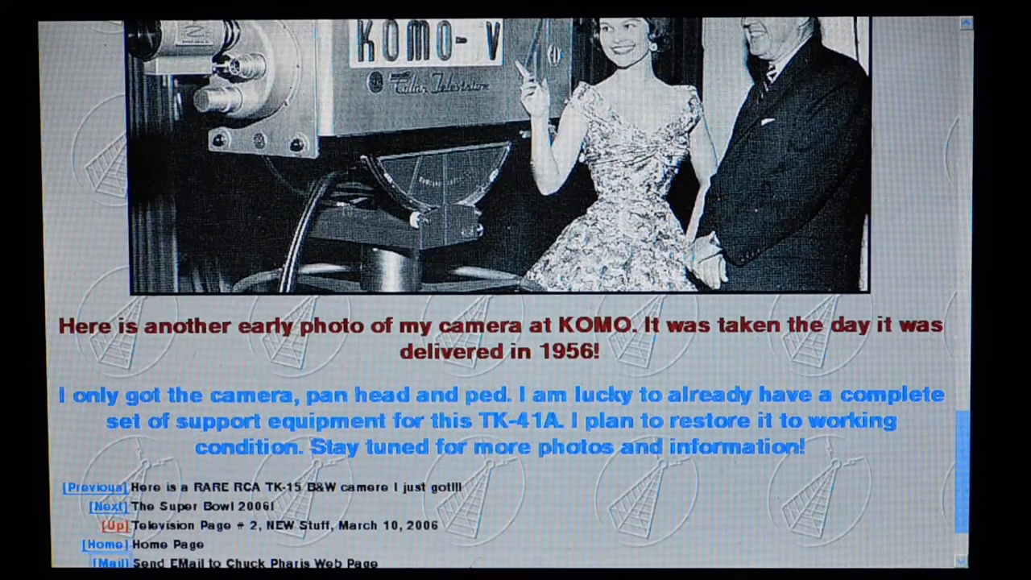
{"action": "scroll", "scroll_direction": "down", "scroll_amount": 3}
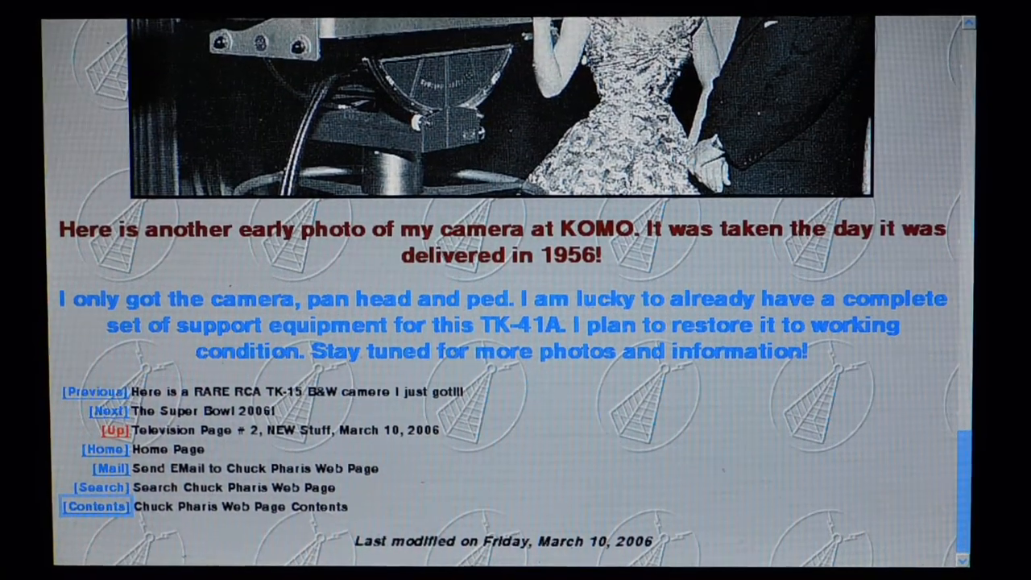